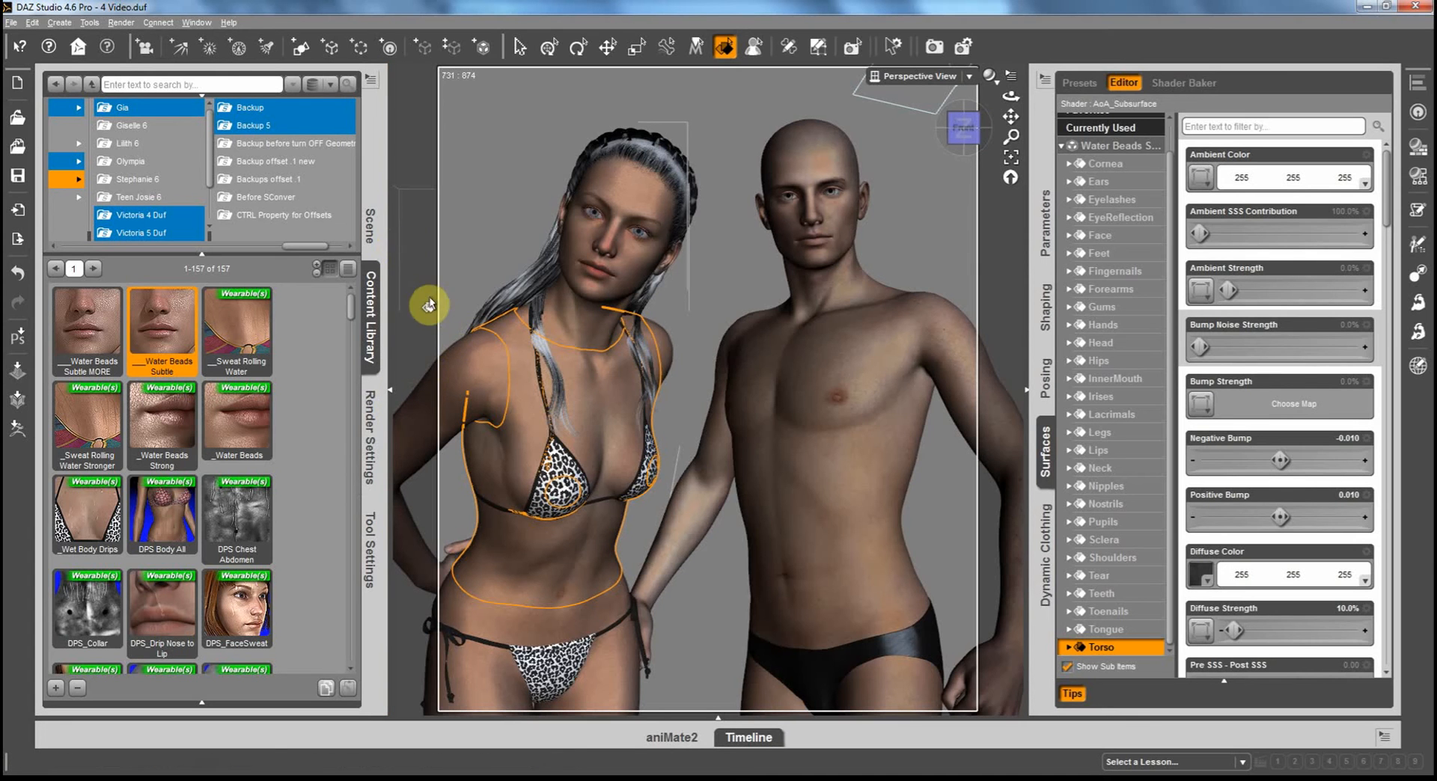
pyautogui.moveTo(1046, 237)
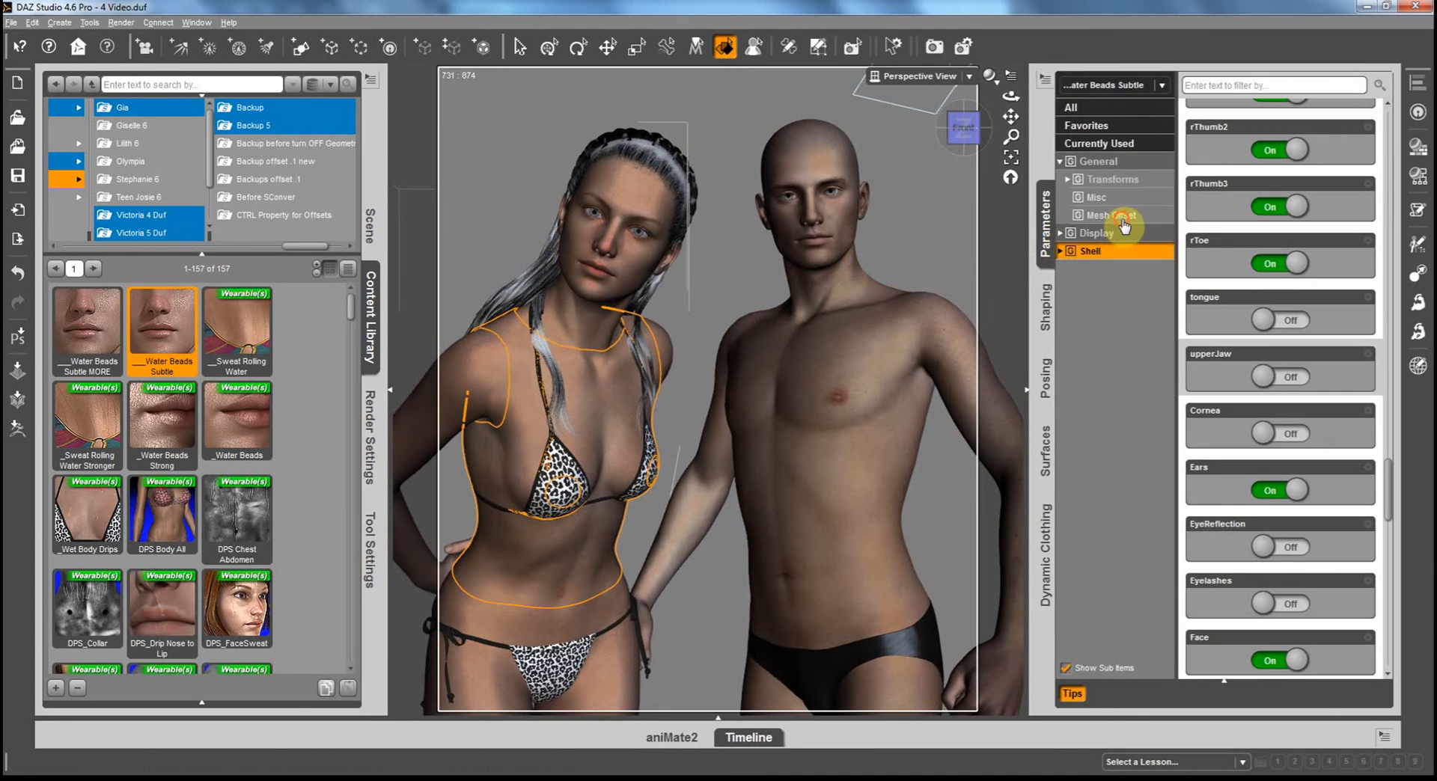
# Raise the shell's Offset Distance to about 1.4 cm, then bring it back to about 0.37 cm
pyautogui.click(1107, 216)
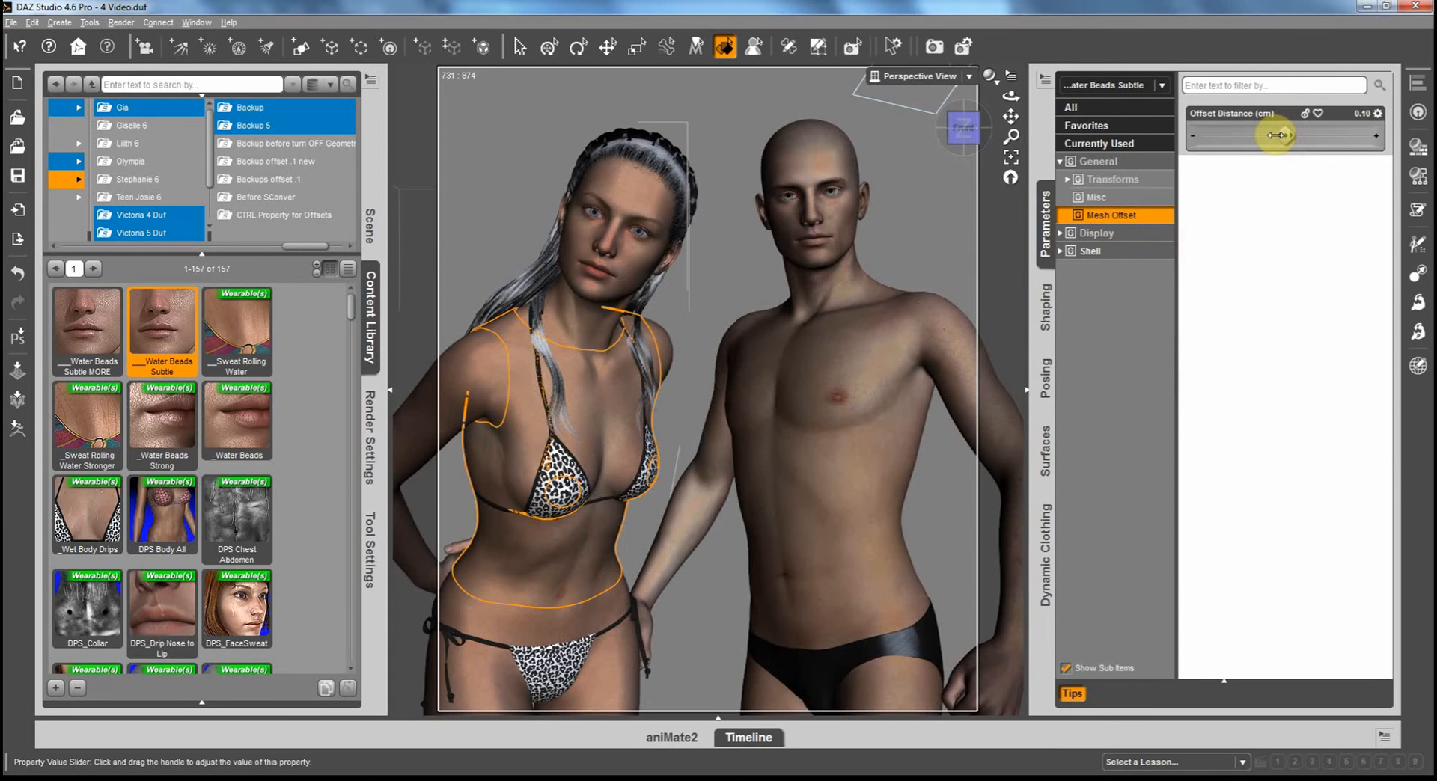
pyautogui.moveTo(1275, 136); pyautogui.dragTo(1282, 136)
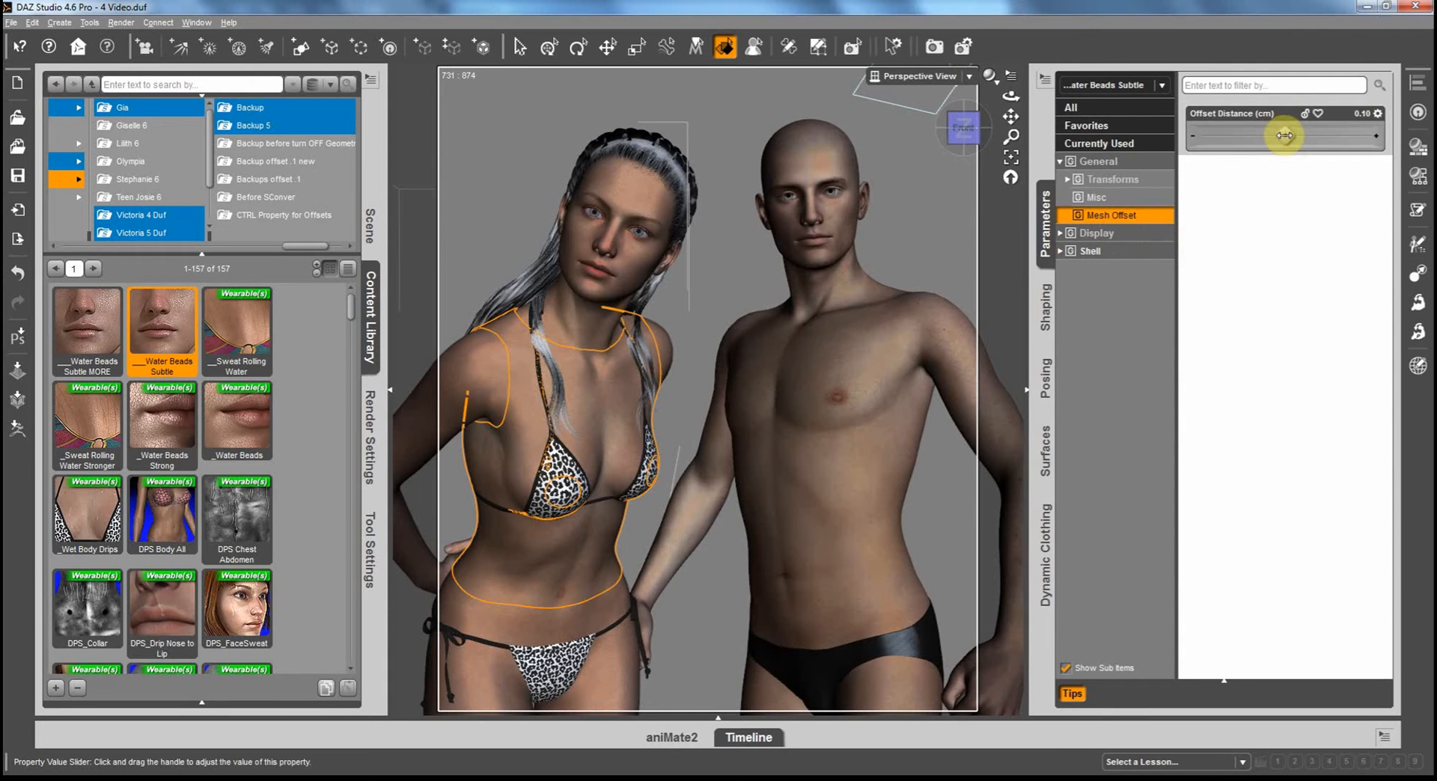
pyautogui.moveTo(1282, 136); pyautogui.dragTo(1314, 136)
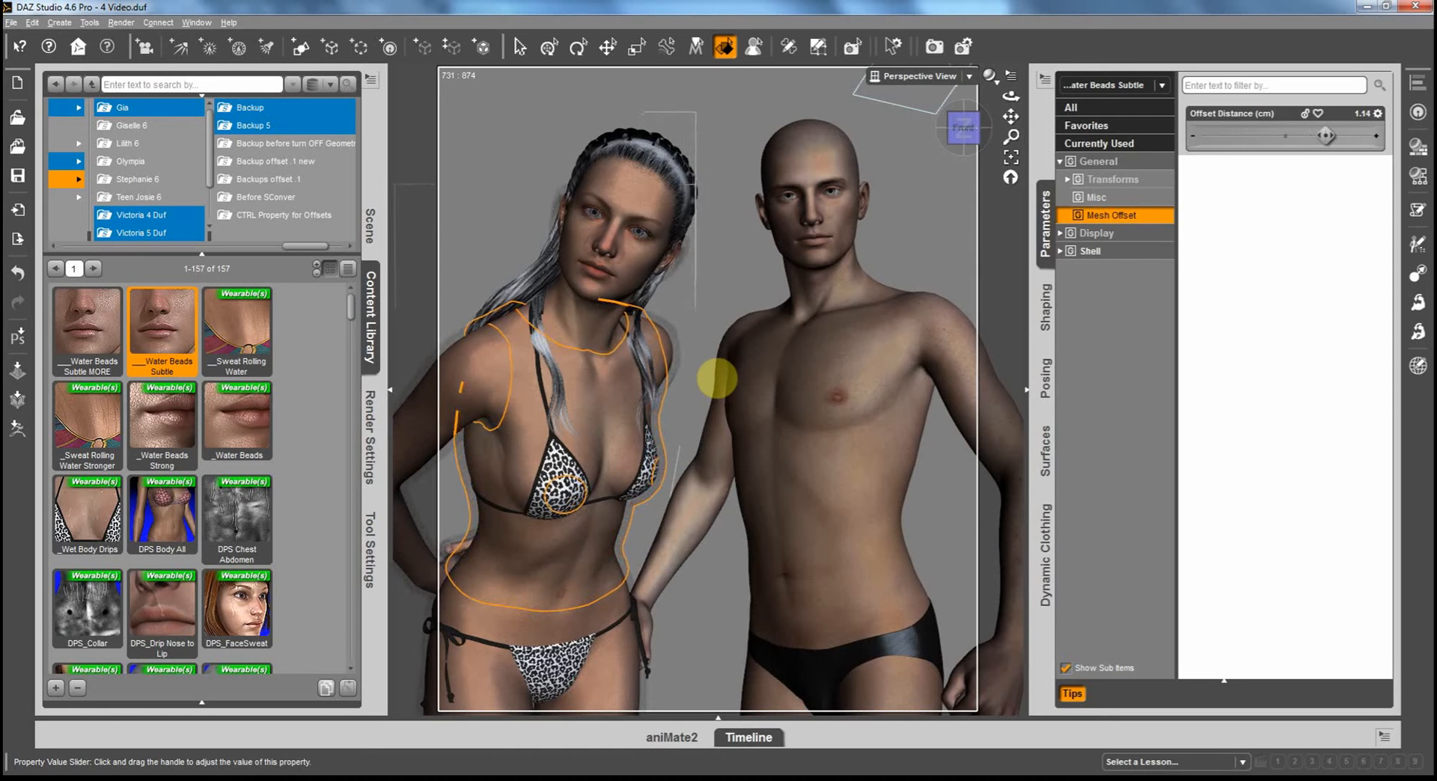
pyautogui.moveTo(1311, 136); pyautogui.dragTo(1329, 136)
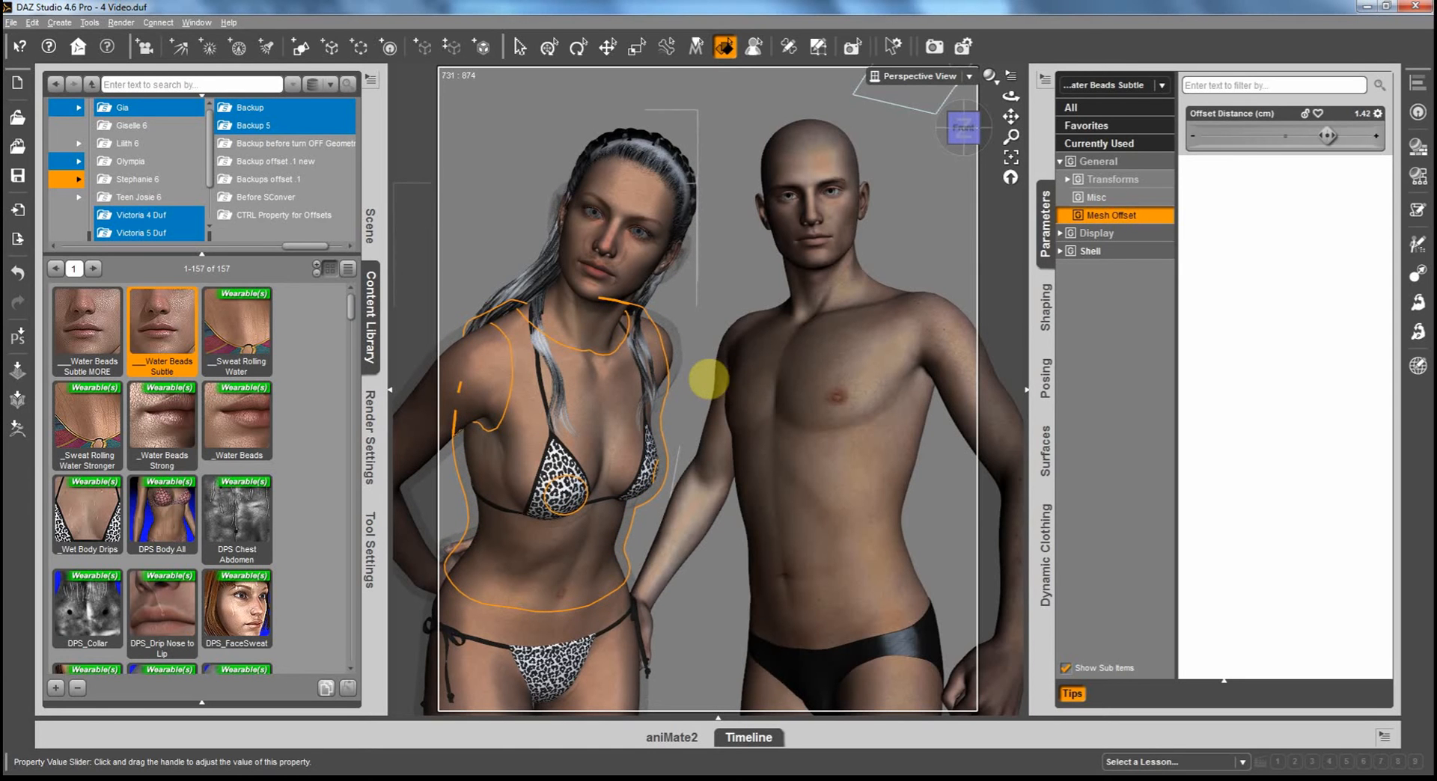
pyautogui.moveTo(1327, 134); pyautogui.dragTo(1284, 134)
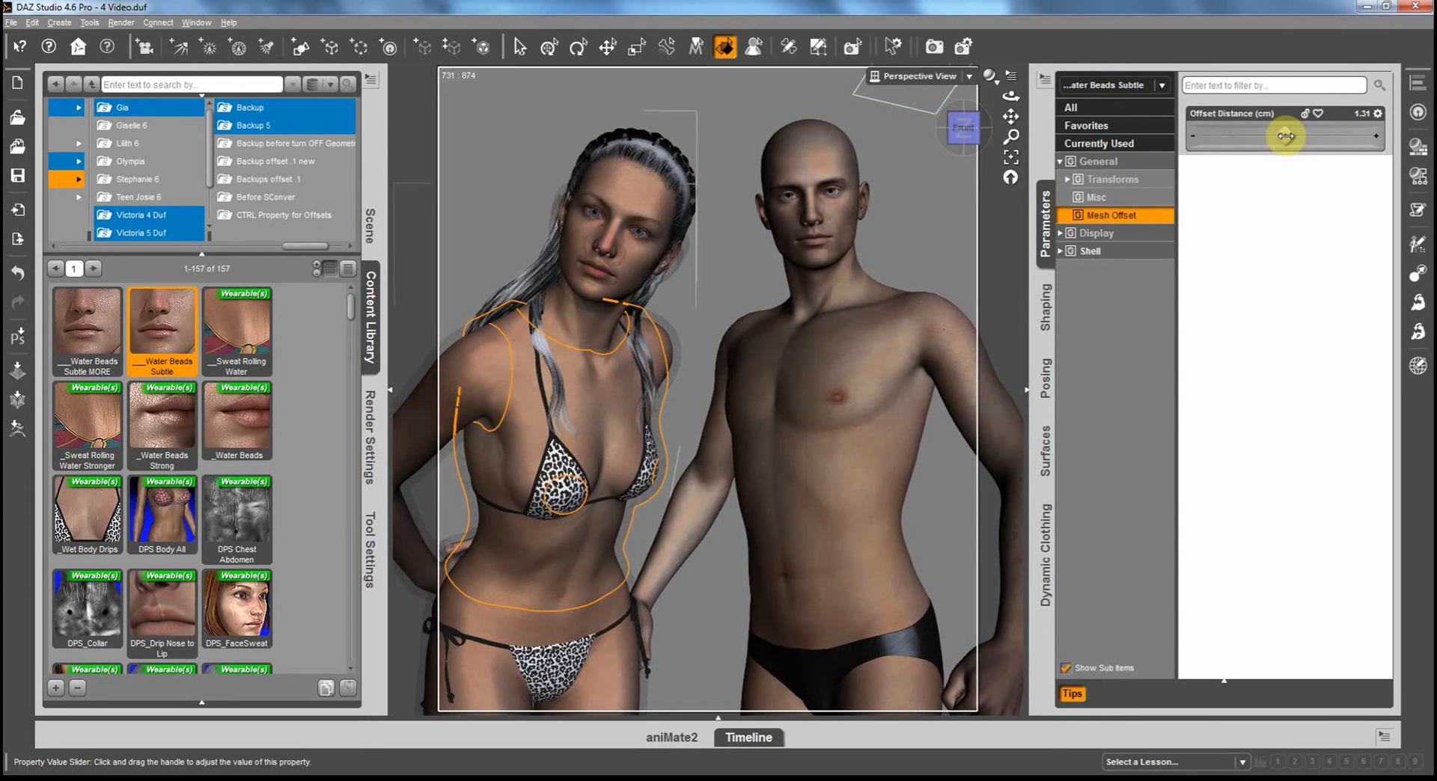
pyautogui.moveTo(1287, 136); pyautogui.dragTo(1247, 136)
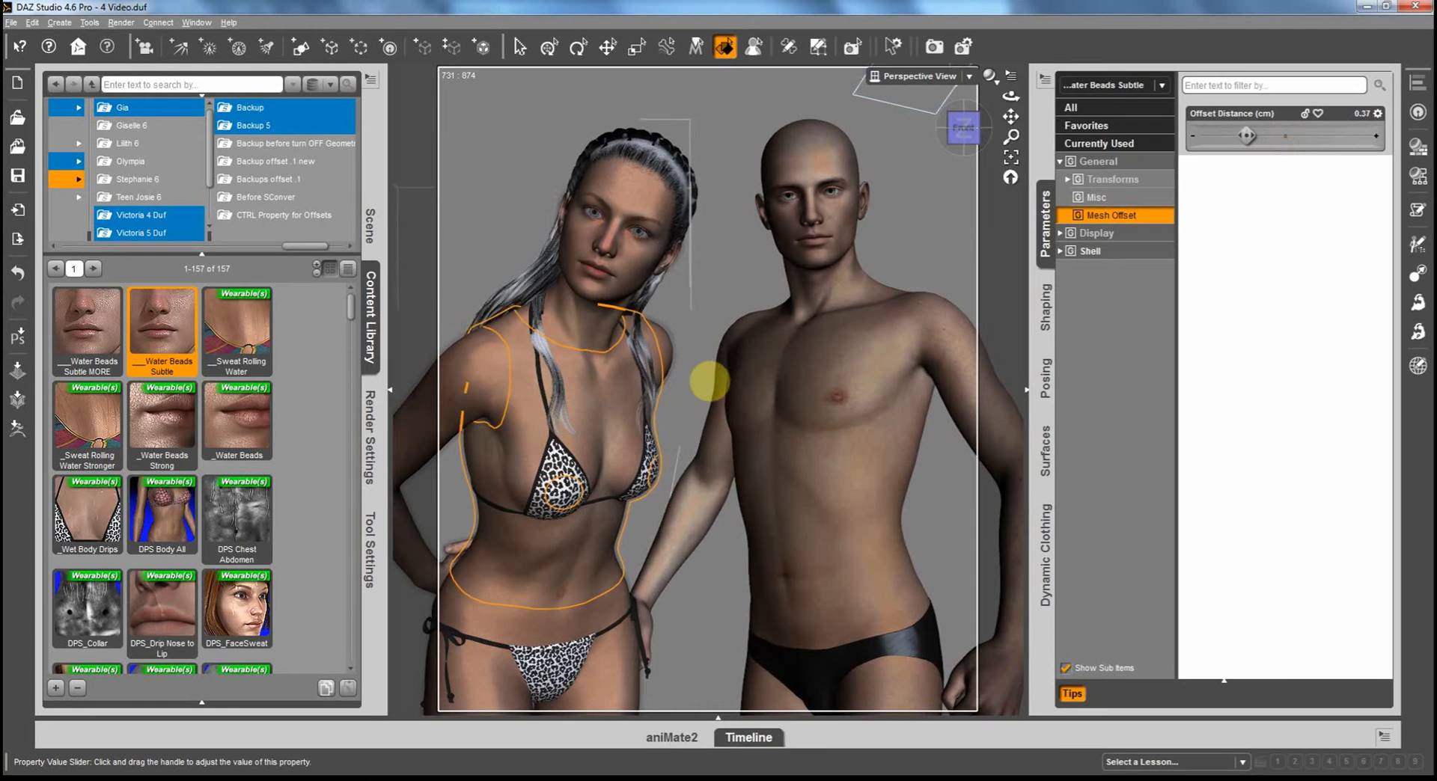
pyautogui.moveTo(1247, 136); pyautogui.dragTo(1282, 136)
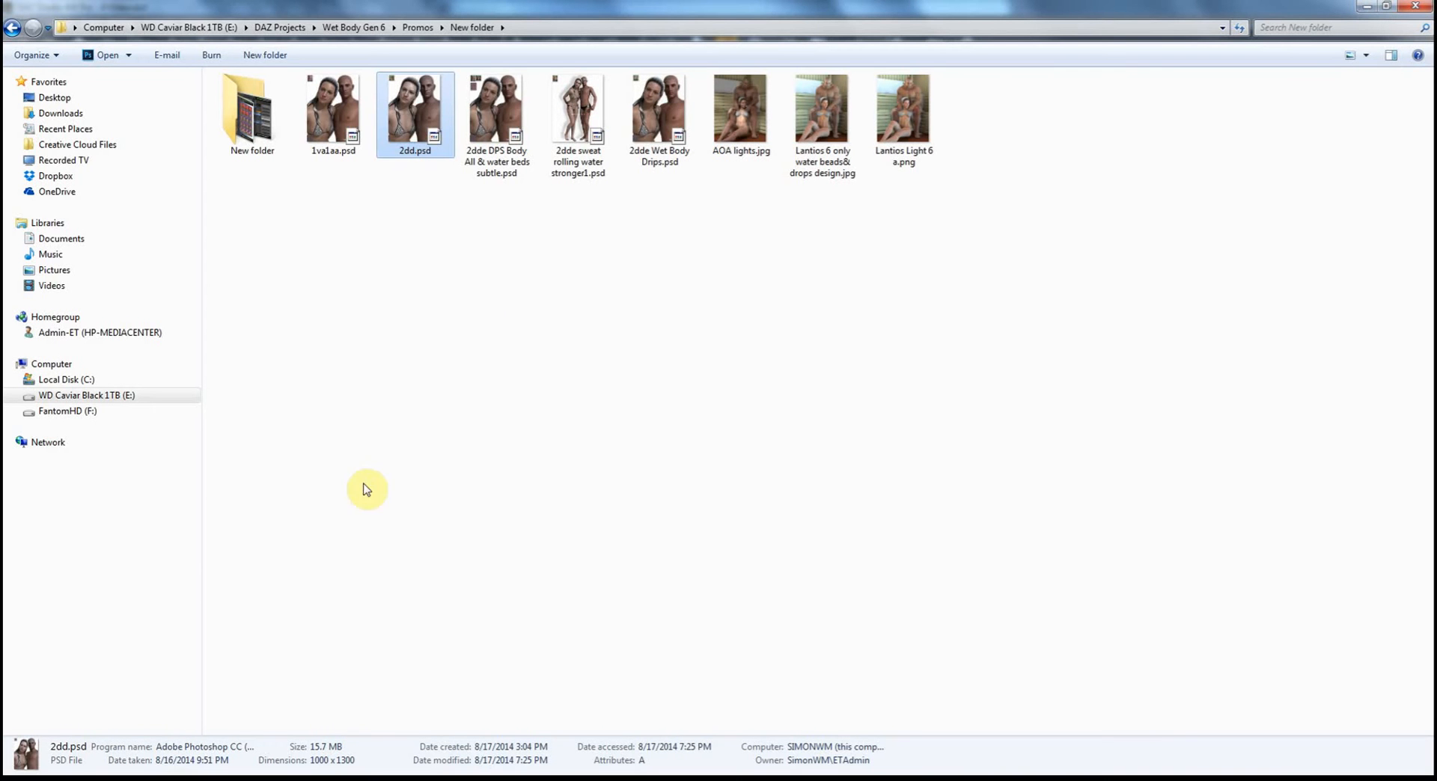
pyautogui.moveTo(339, 194)
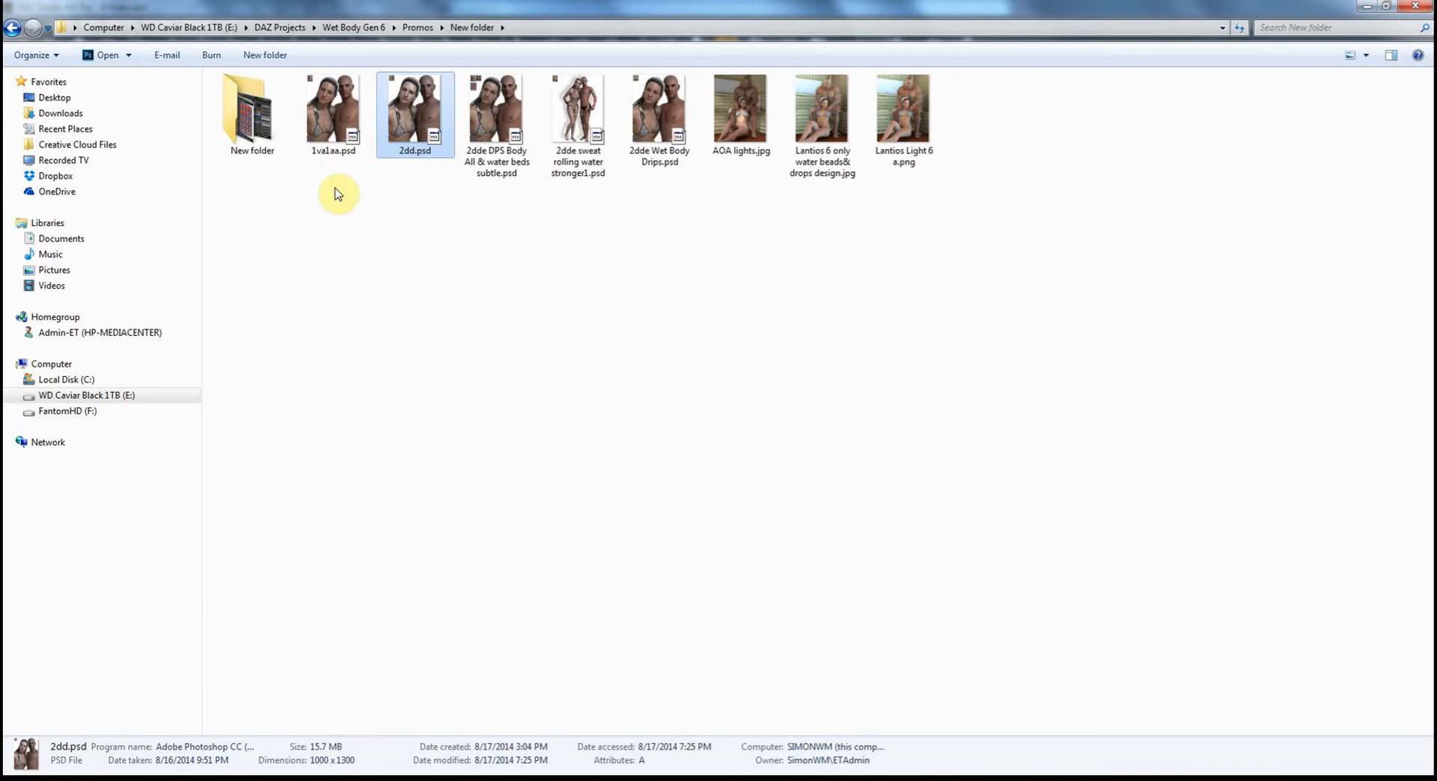
# Open the 1va1aa.psd promo render from the New folder in Photoshop
pyautogui.click(334, 112)
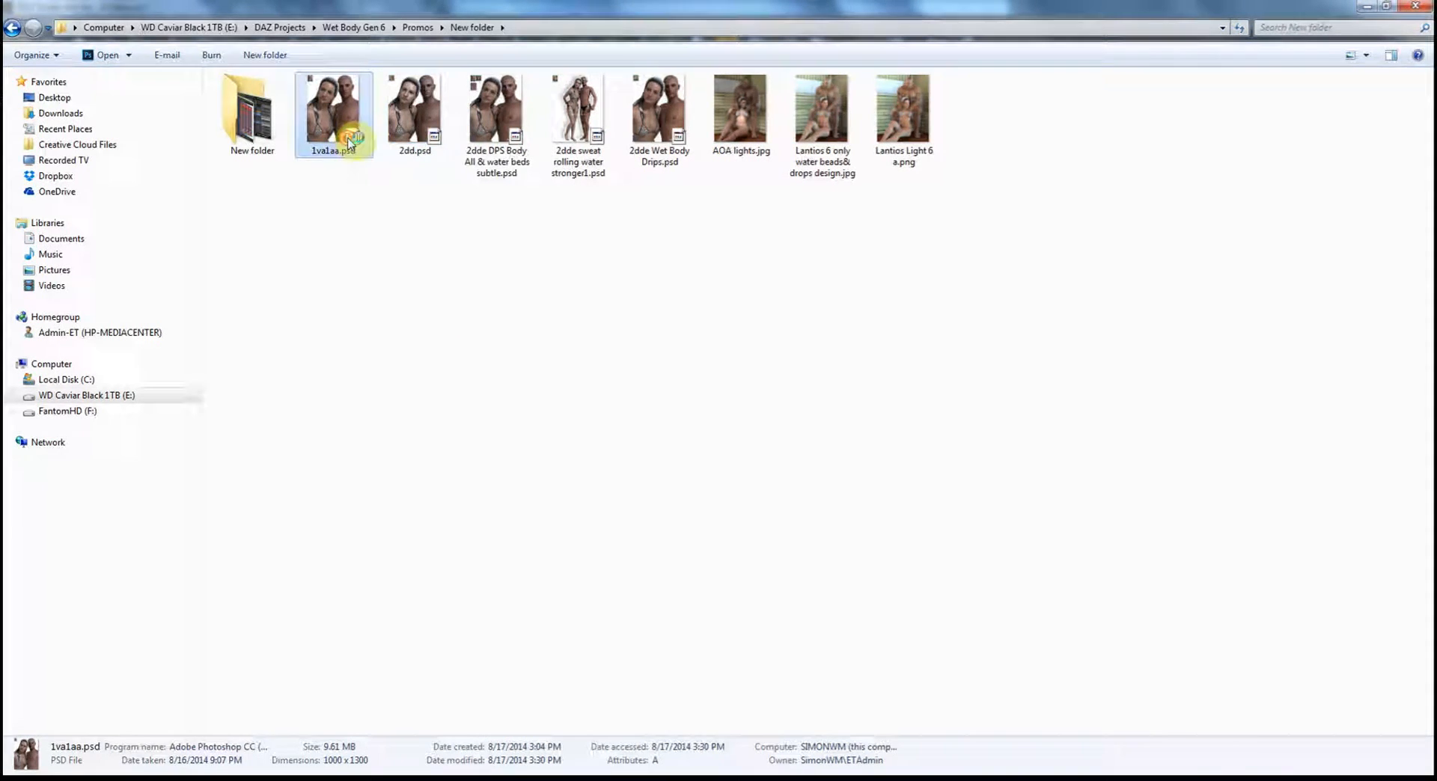
pyautogui.doubleClick(332, 104)
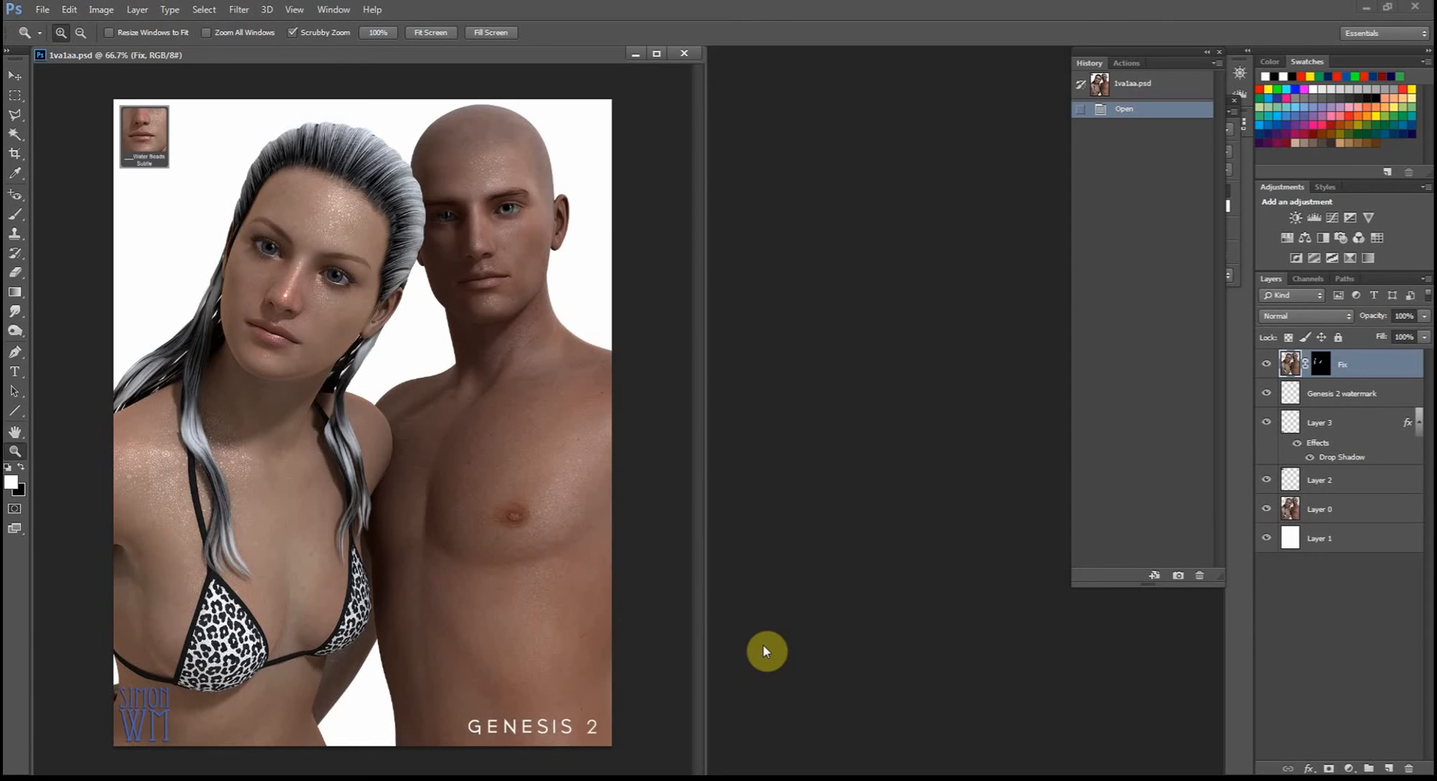
pyautogui.moveTo(552, 197)
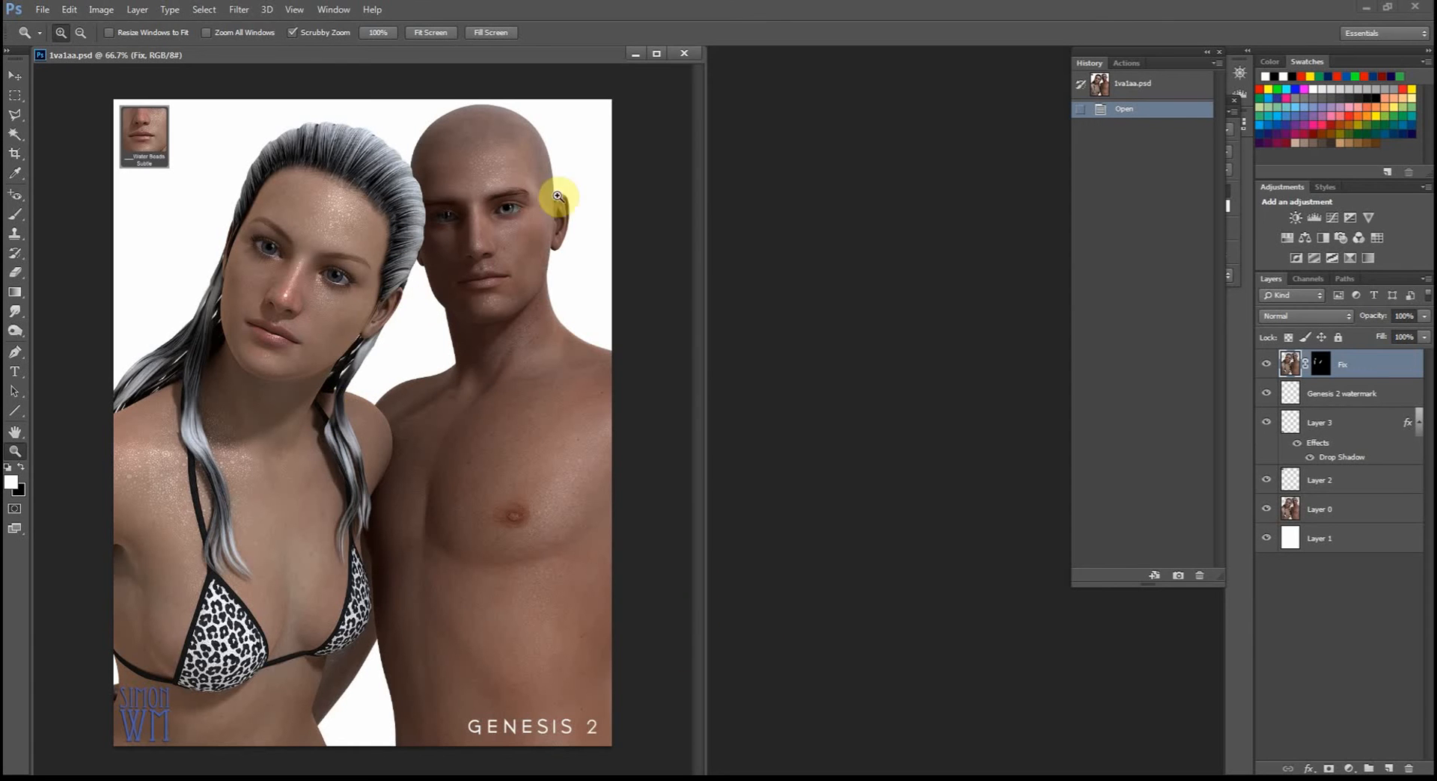
pyautogui.moveTo(466, 328)
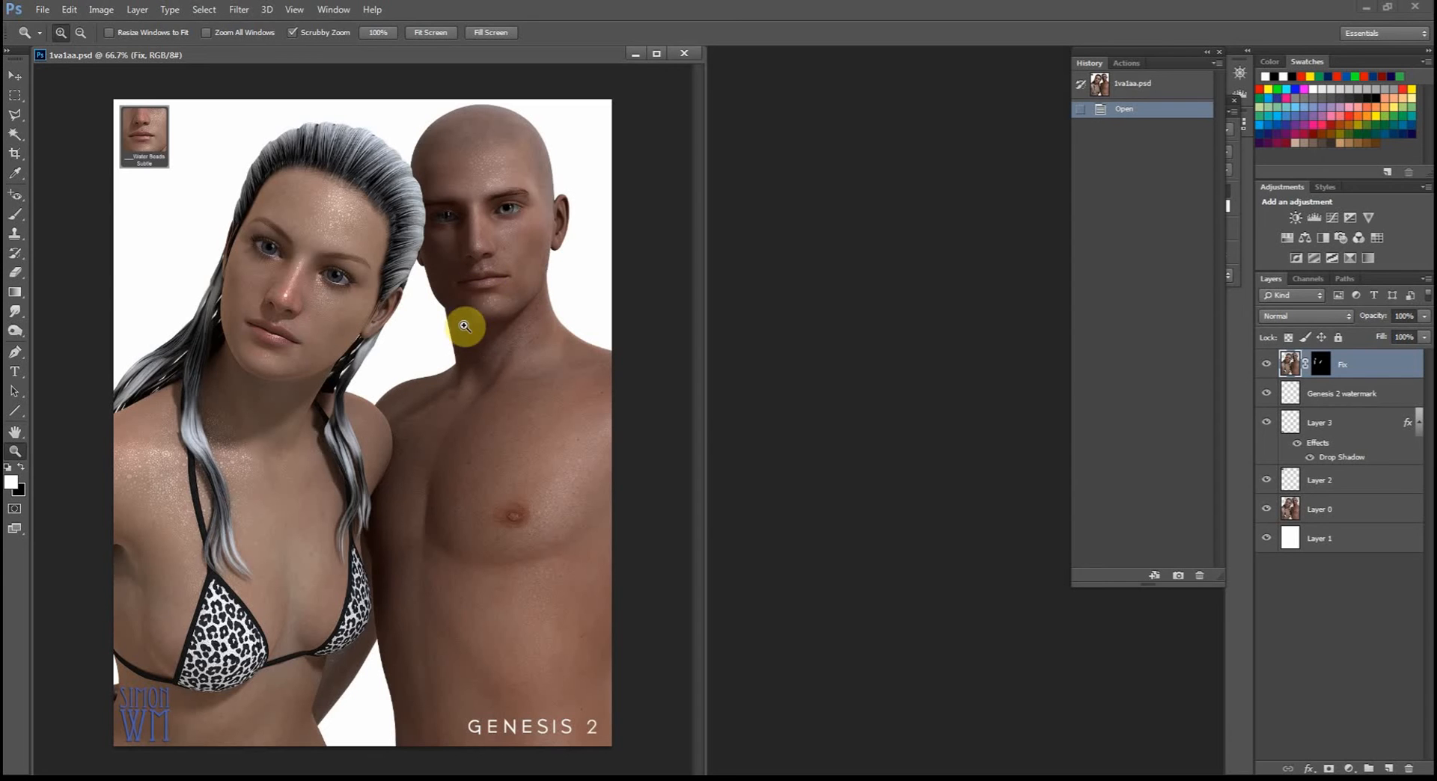
pyautogui.moveTo(308, 449)
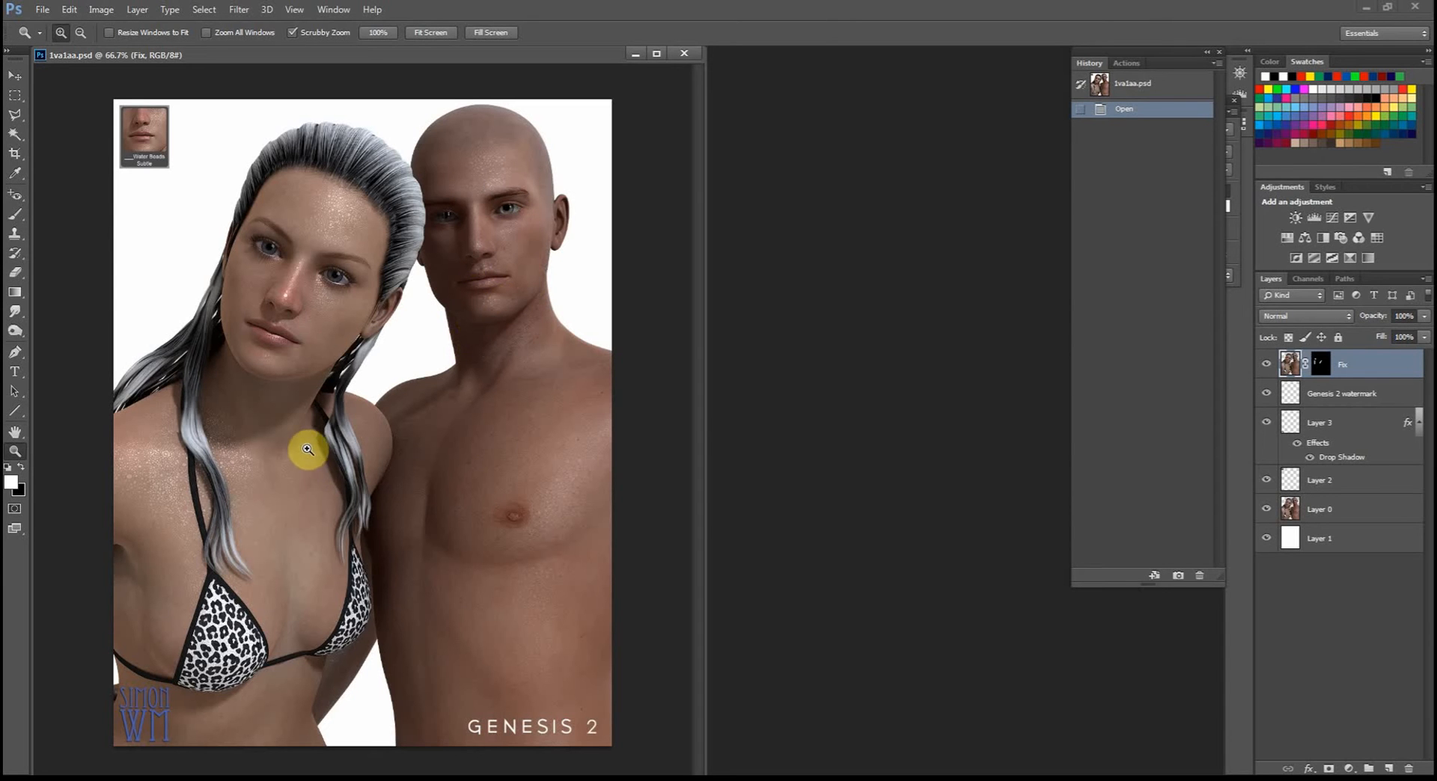
pyautogui.moveTo(132, 512)
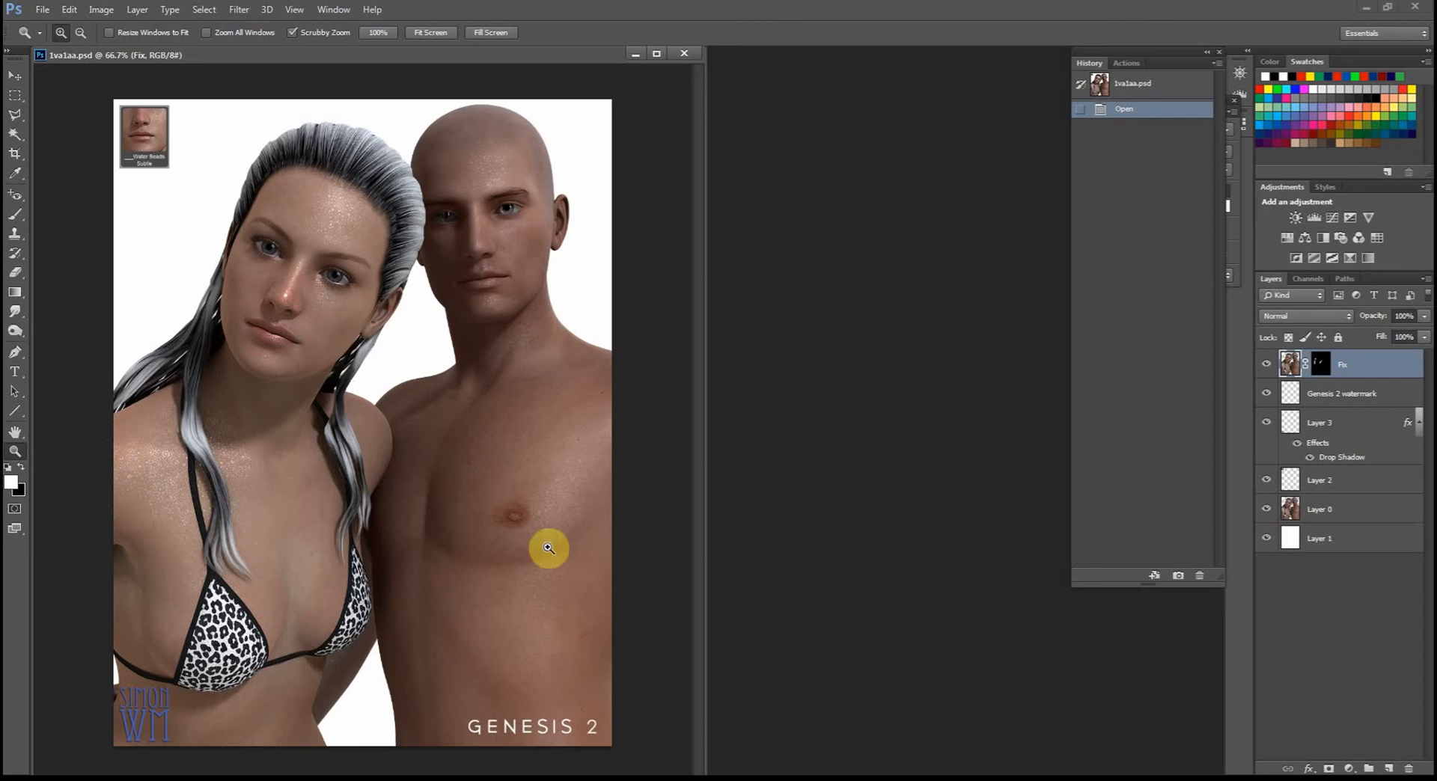
pyautogui.moveTo(293, 446)
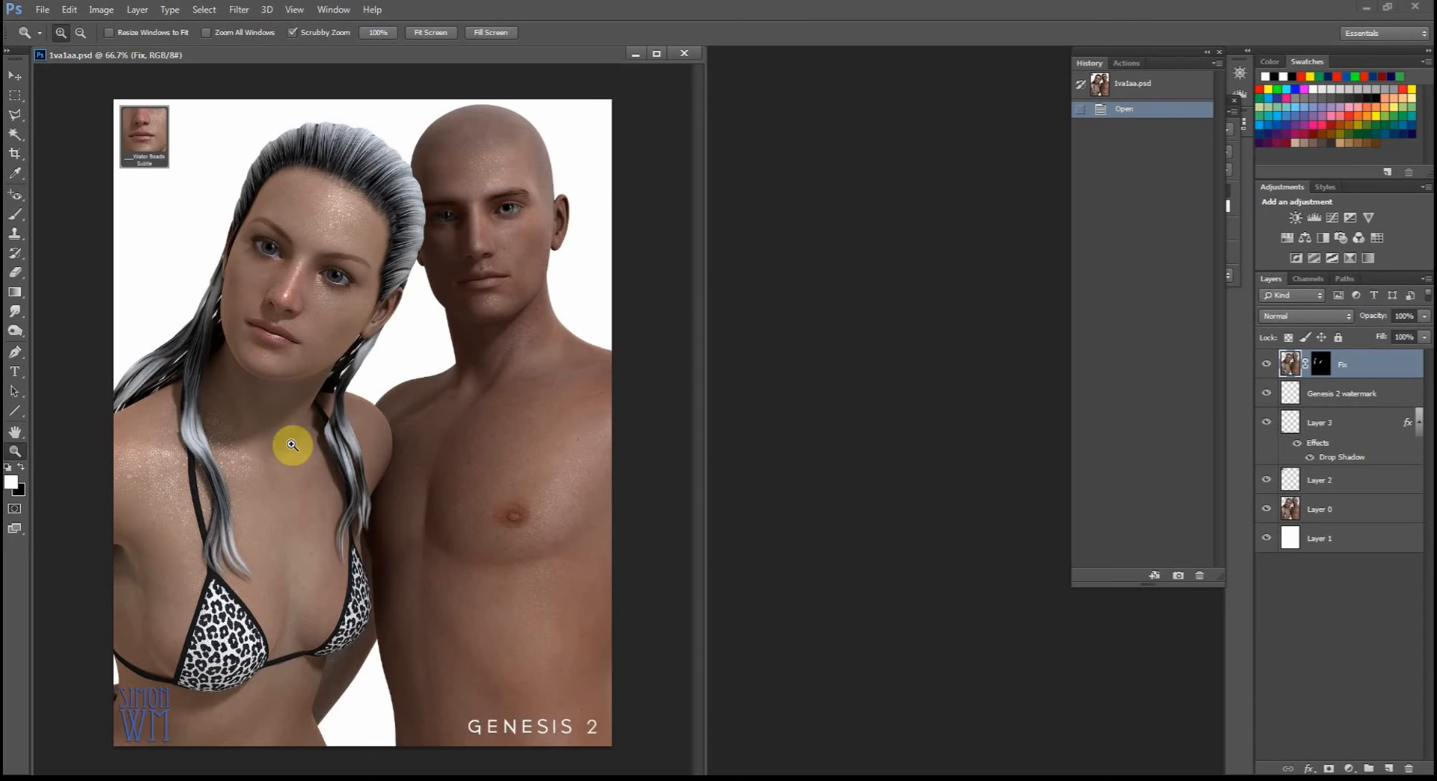
pyautogui.moveTo(226, 483)
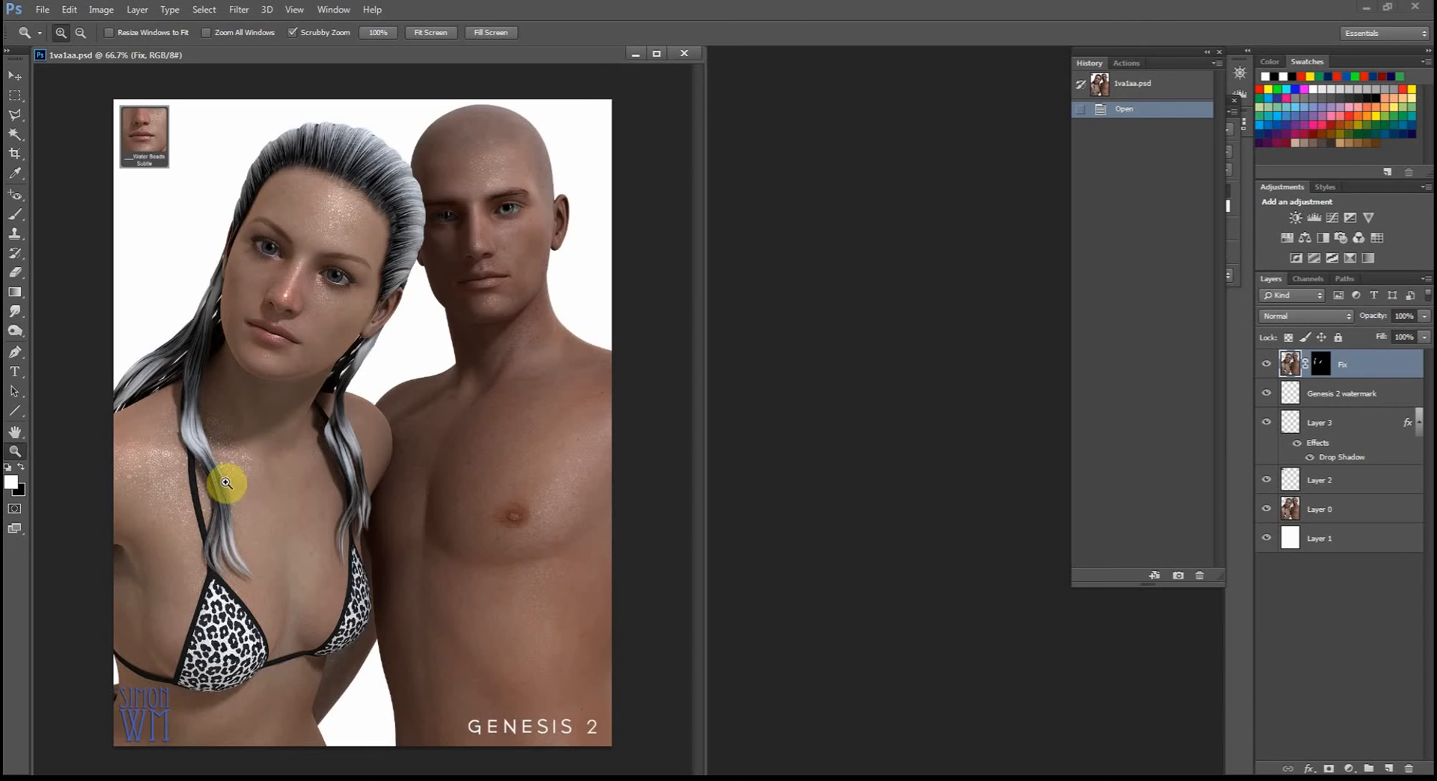
pyautogui.moveTo(479, 156)
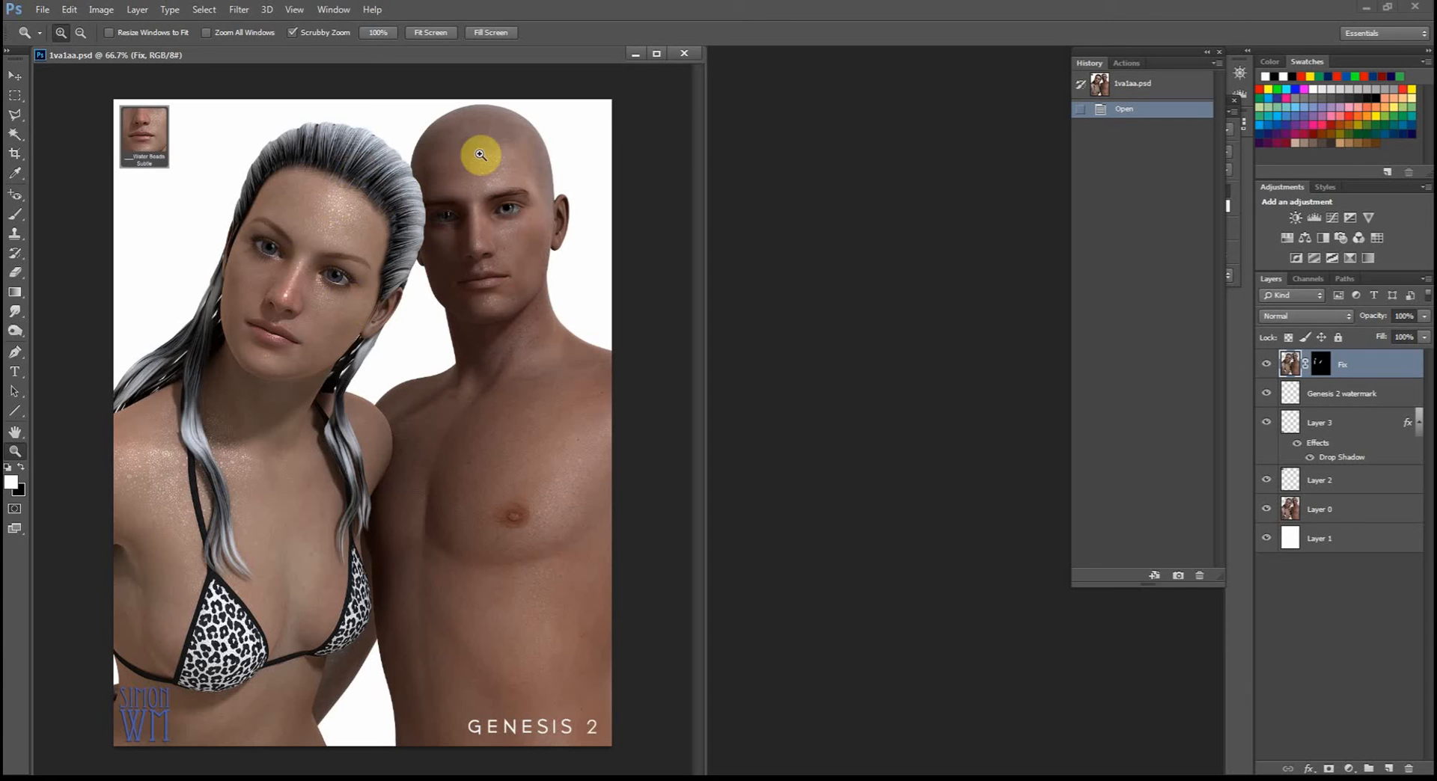
pyautogui.moveTo(306, 422)
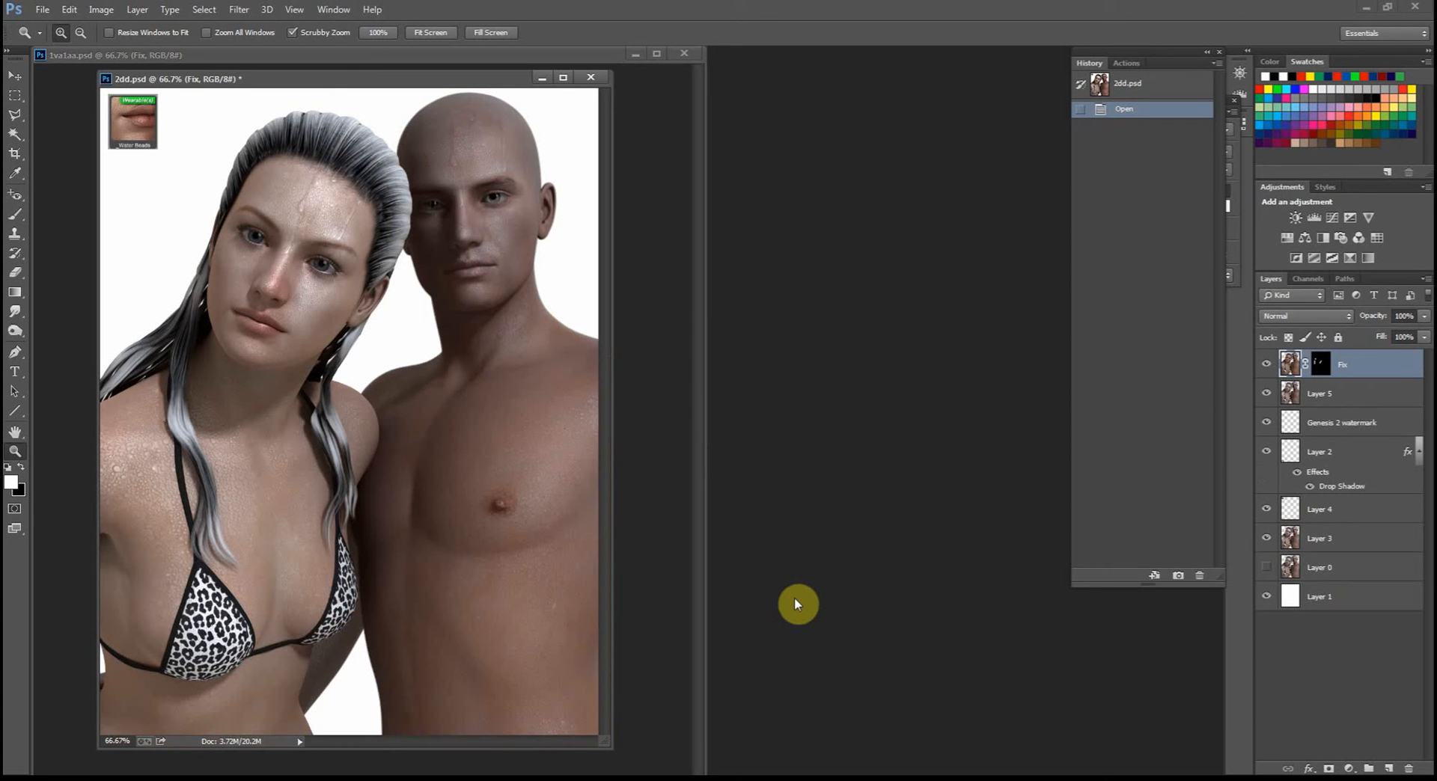
pyautogui.moveTo(704, 318)
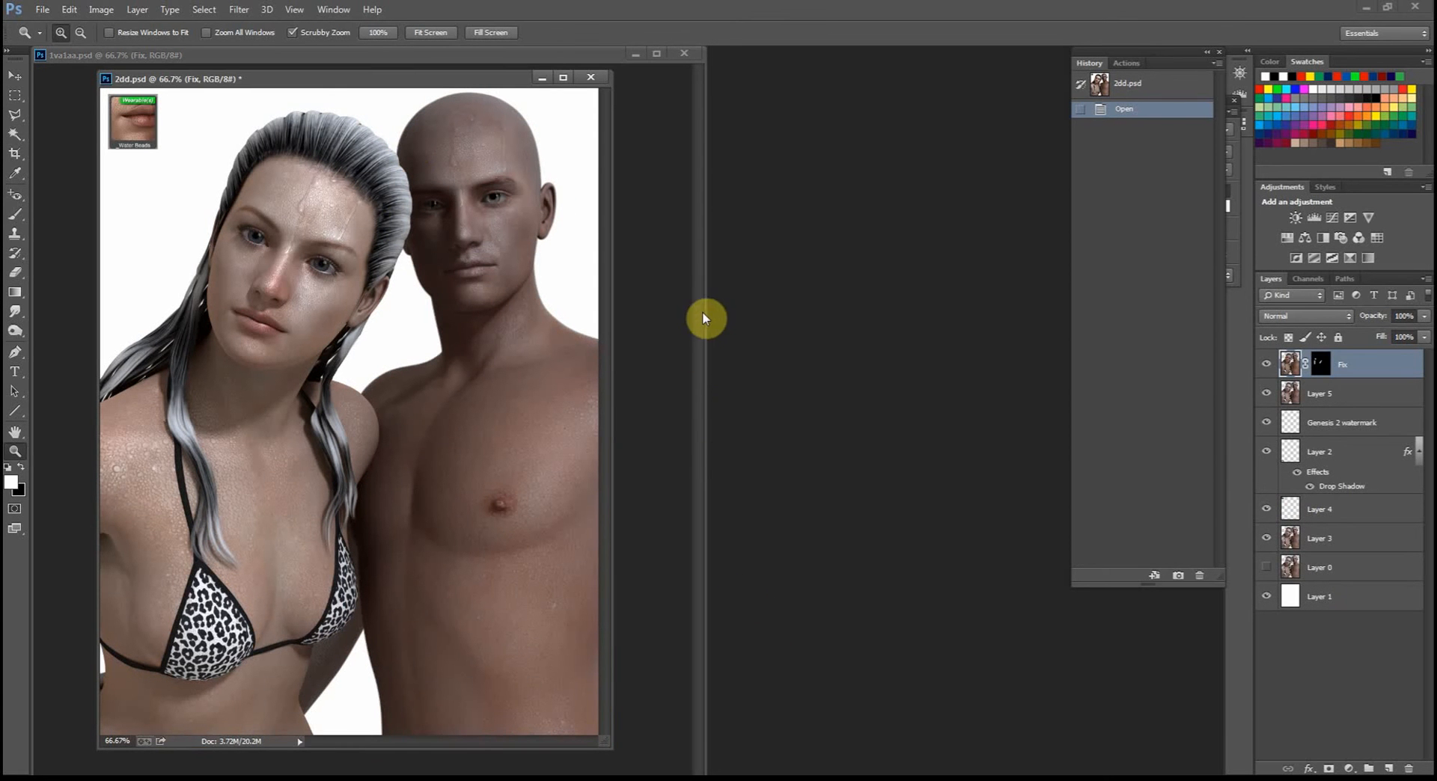
pyautogui.moveTo(486, 274)
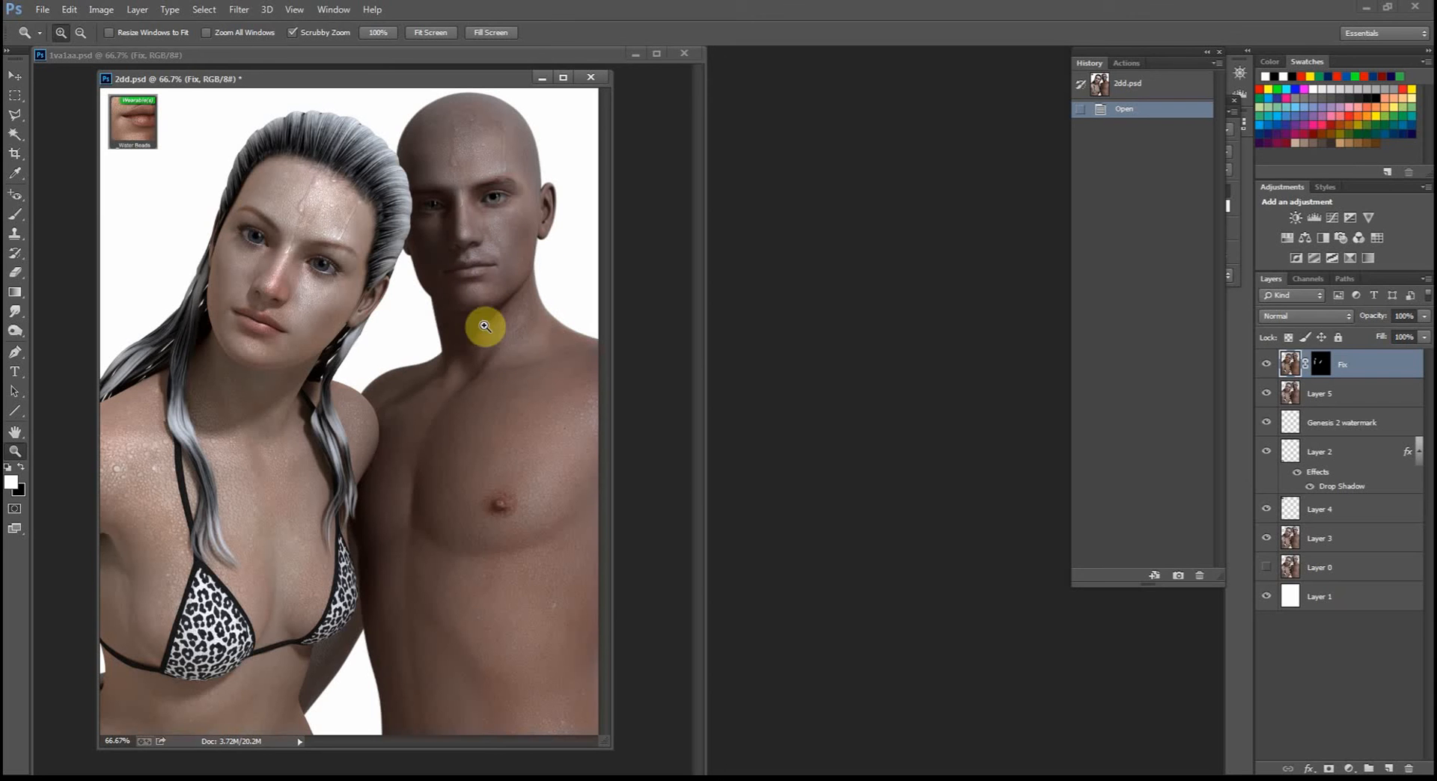
pyautogui.moveTo(532, 151)
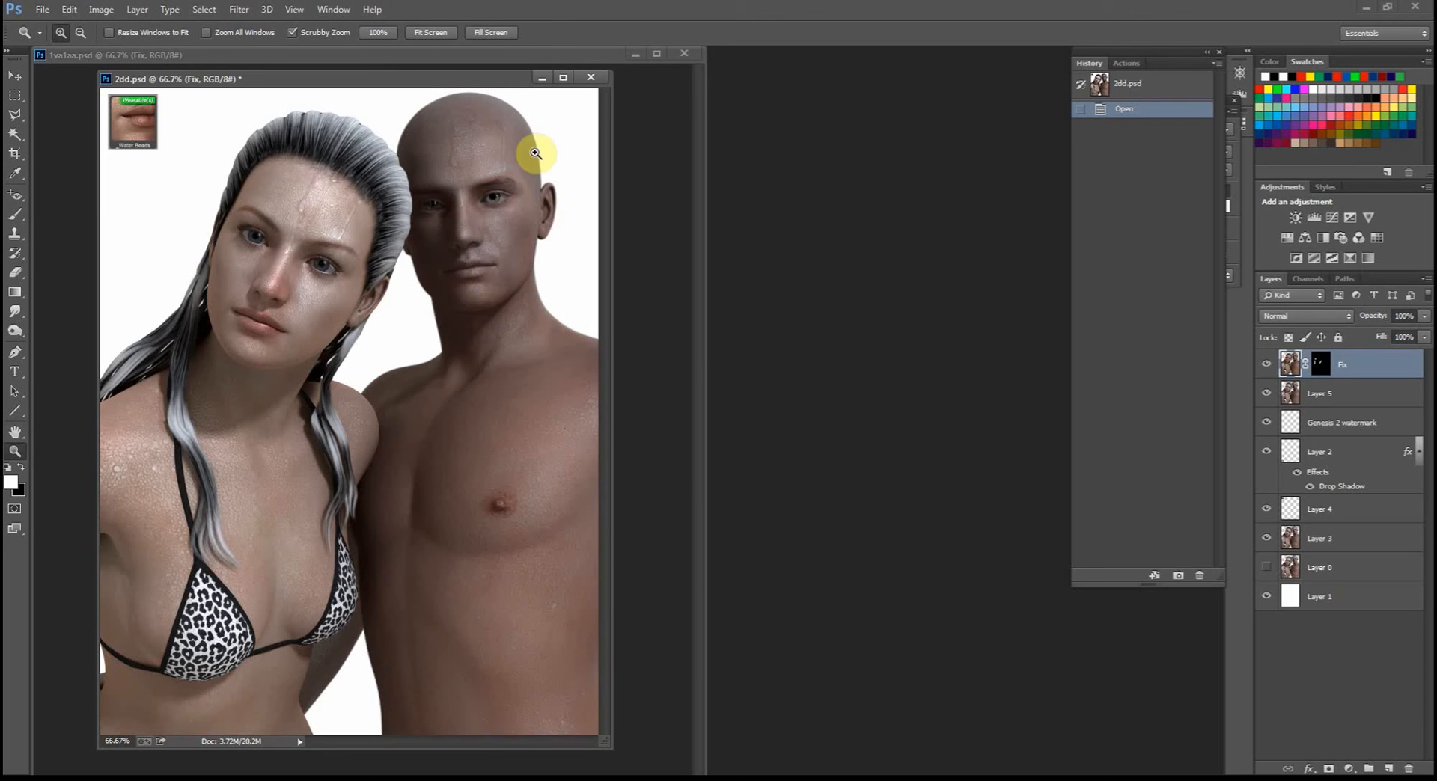
pyautogui.moveTo(880, 489)
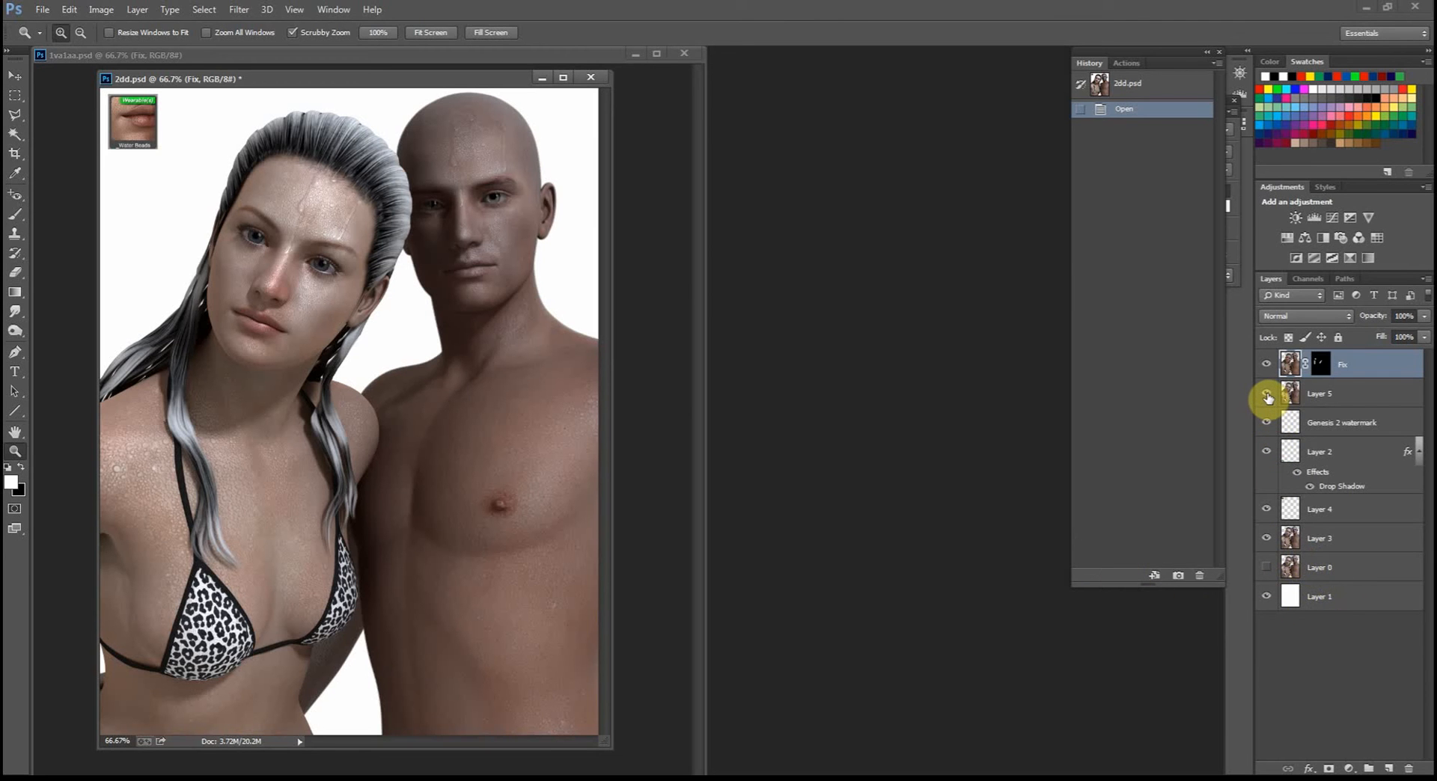
pyautogui.moveTo(1266, 397)
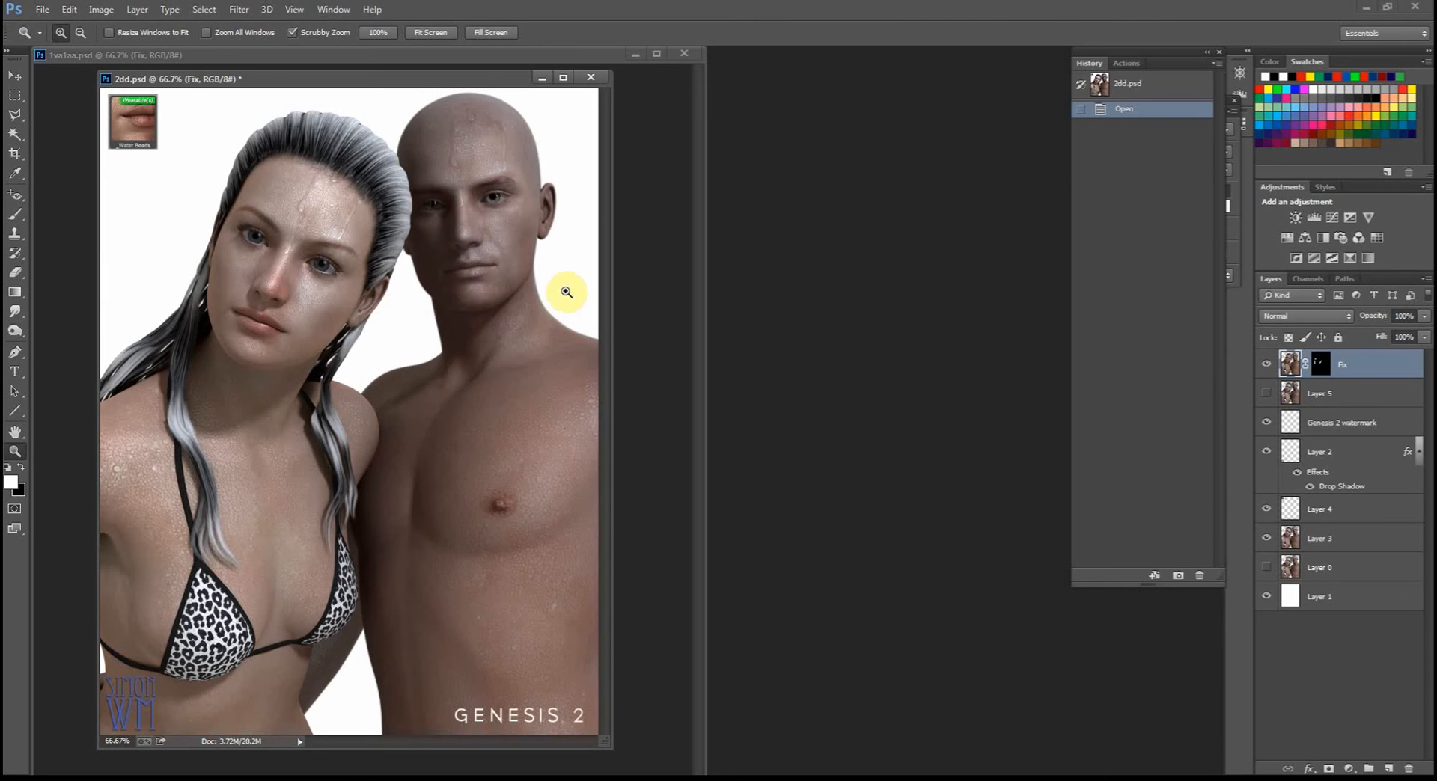
pyautogui.moveTo(539, 258)
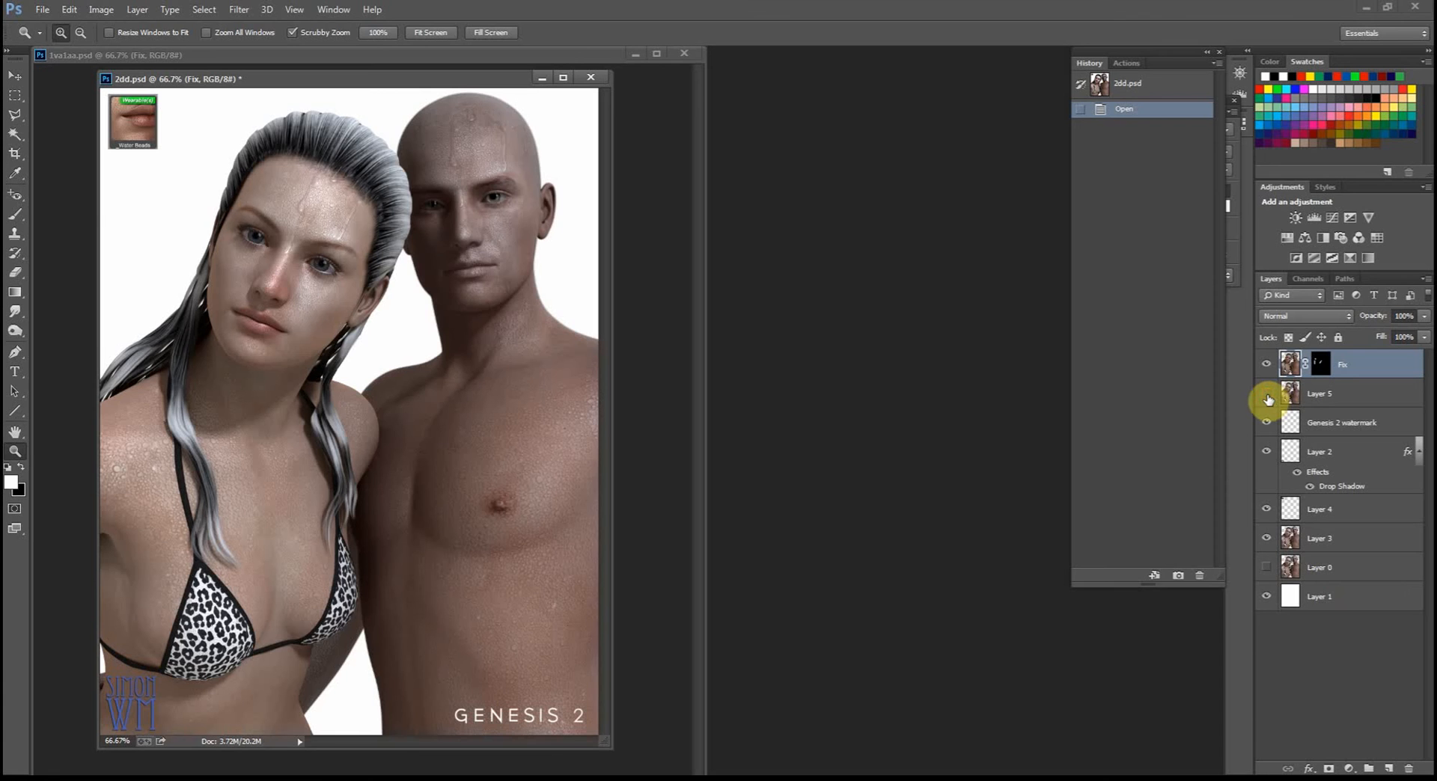
pyautogui.click(1266, 399)
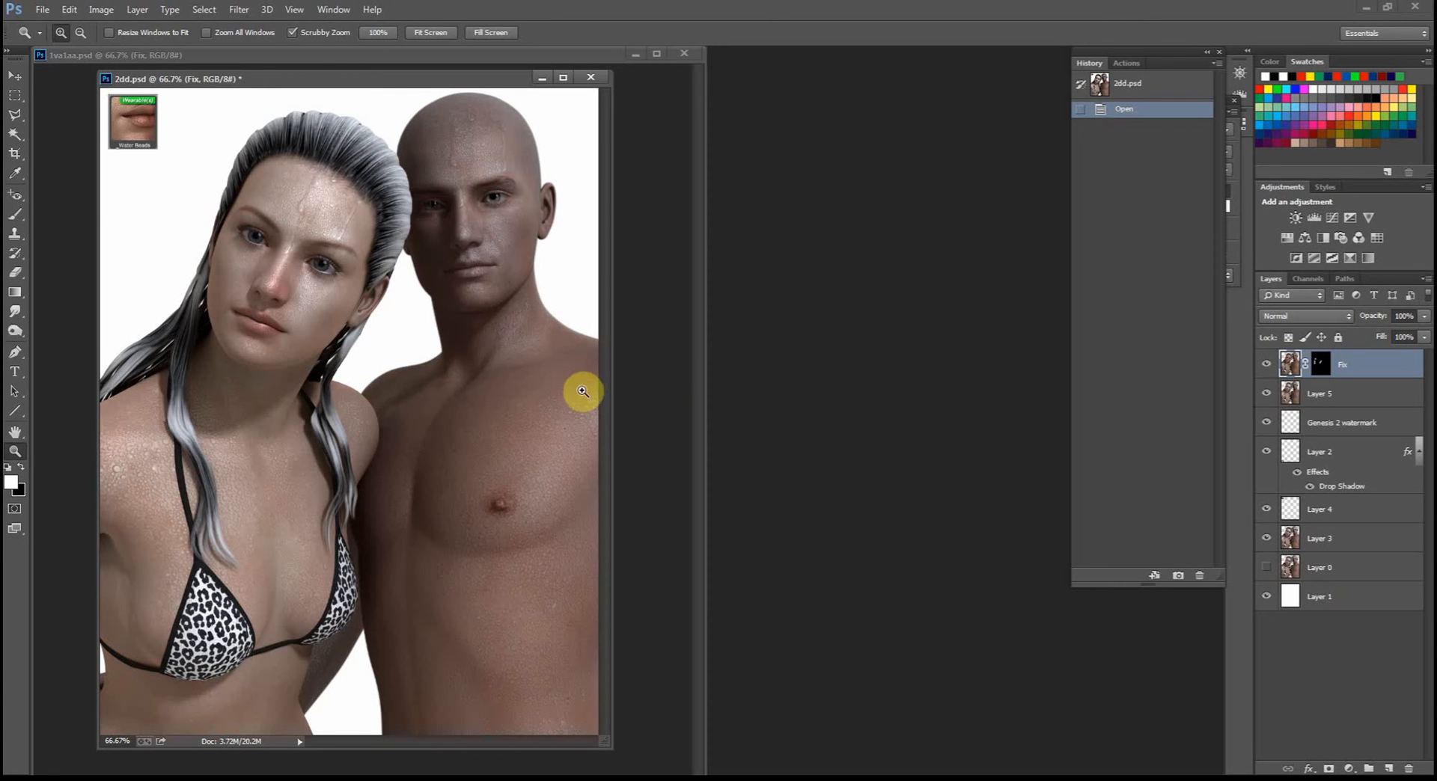
pyautogui.moveTo(566, 349)
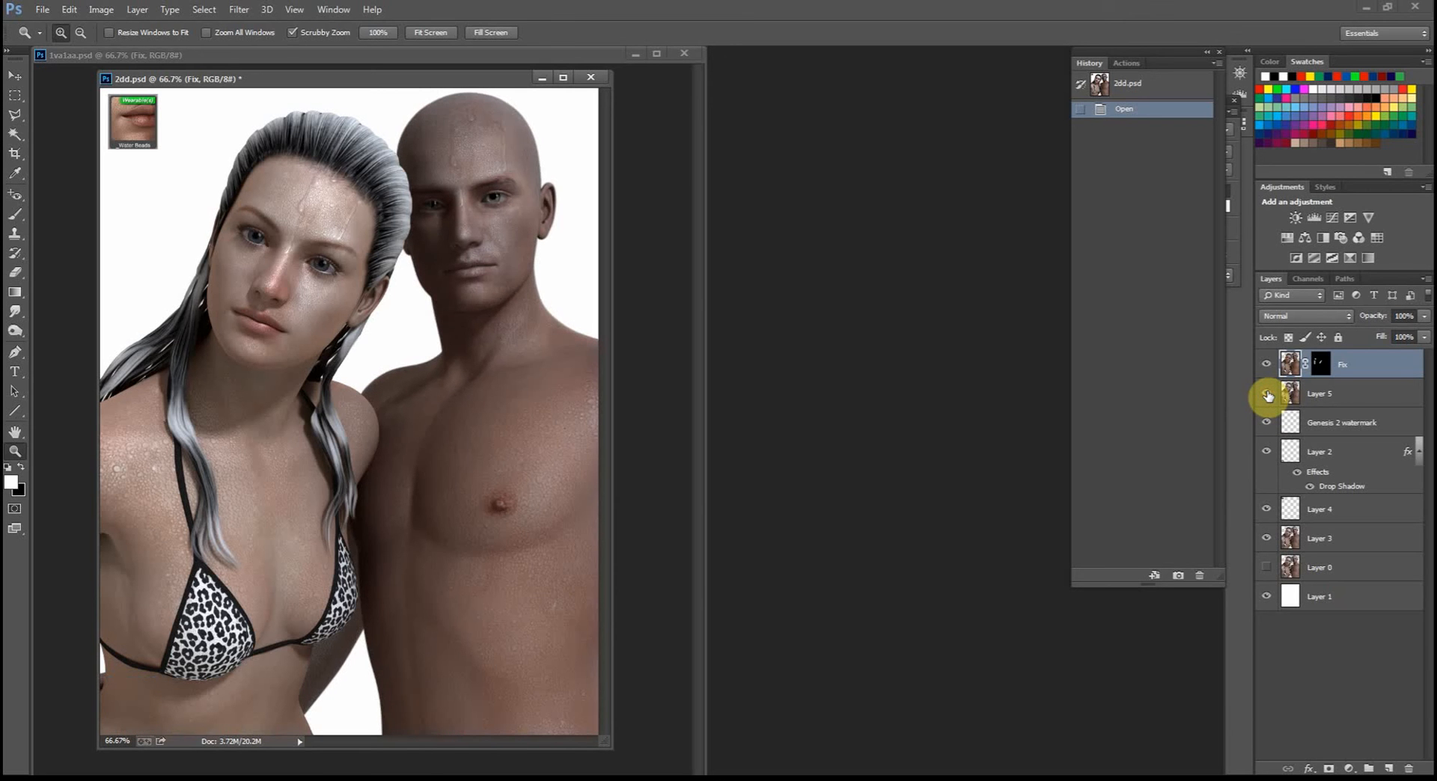
pyautogui.click(1266, 422)
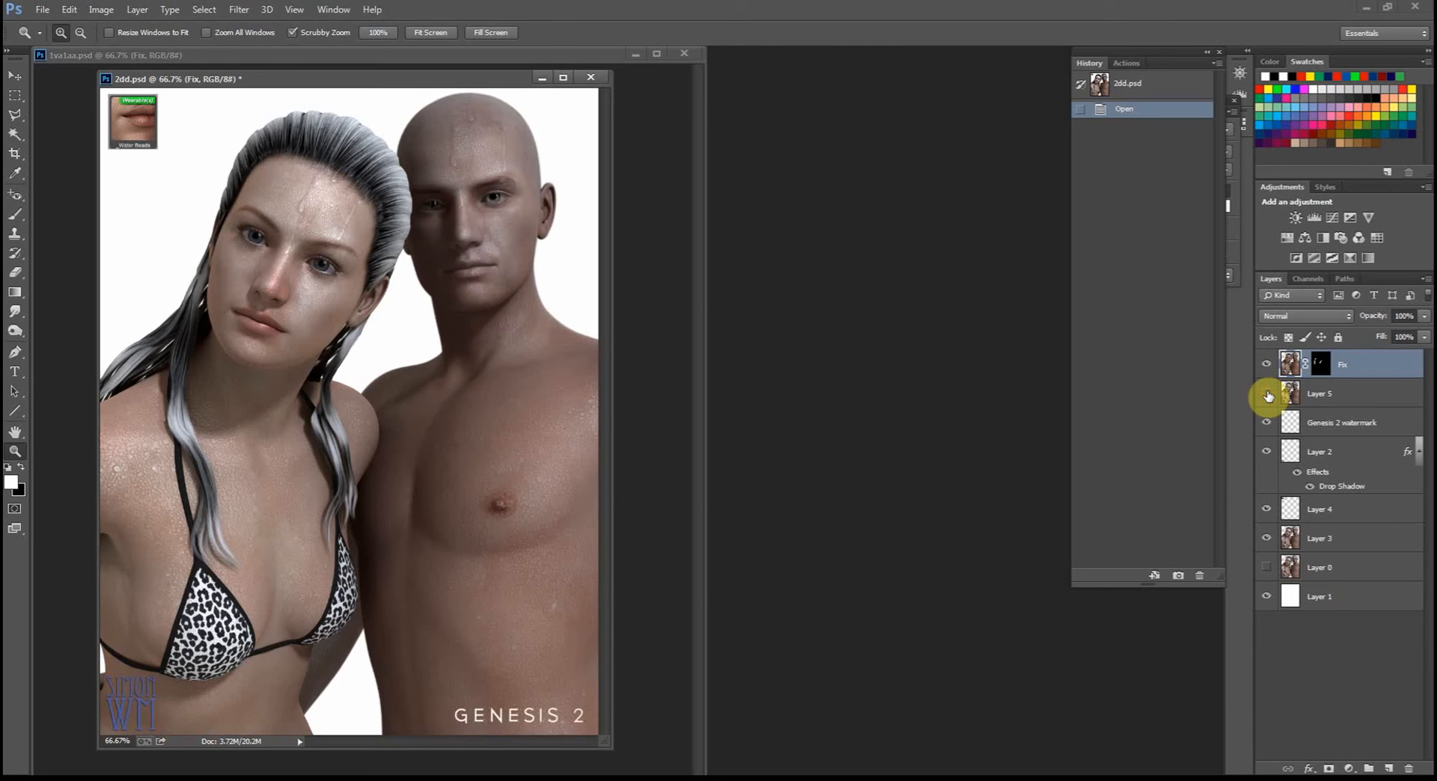
pyautogui.click(1266, 393)
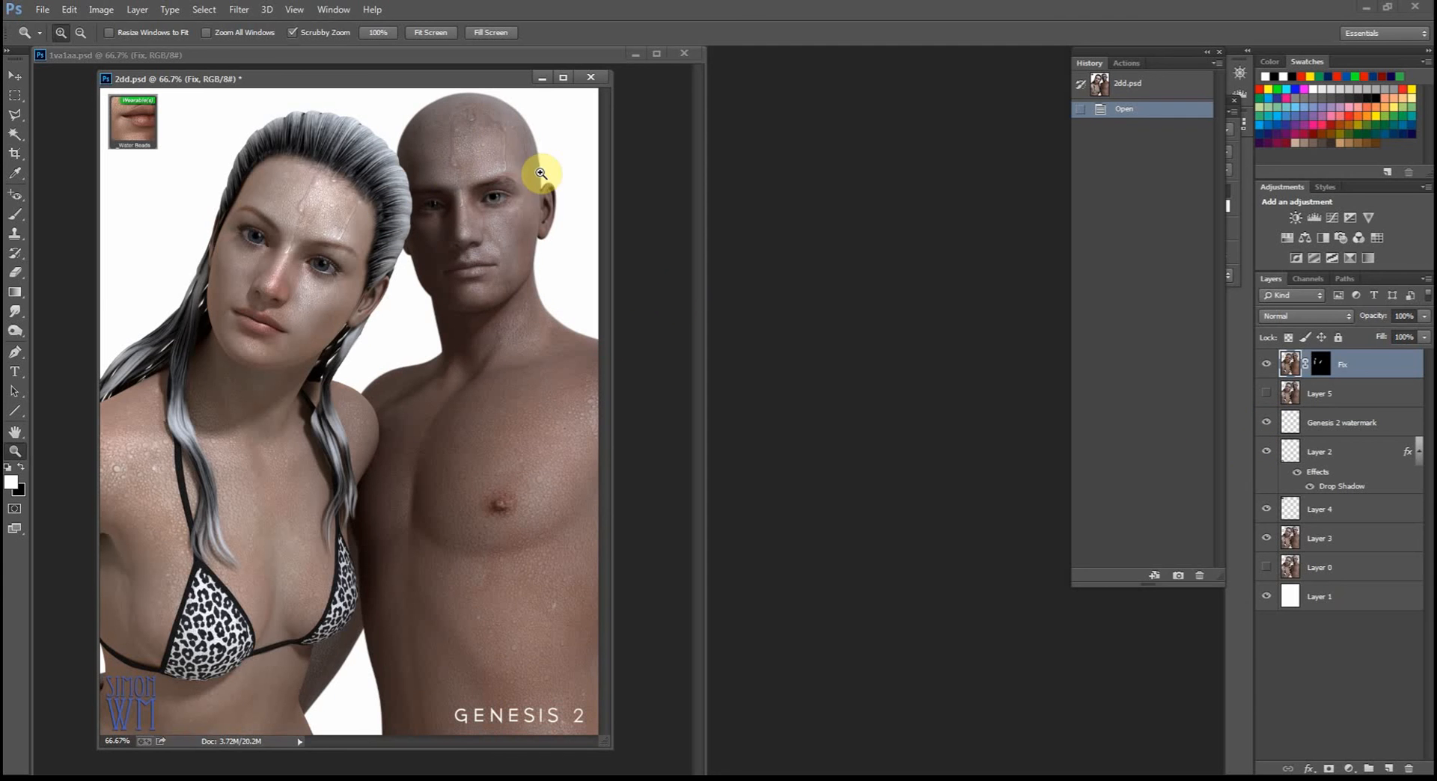
pyautogui.moveTo(505, 372)
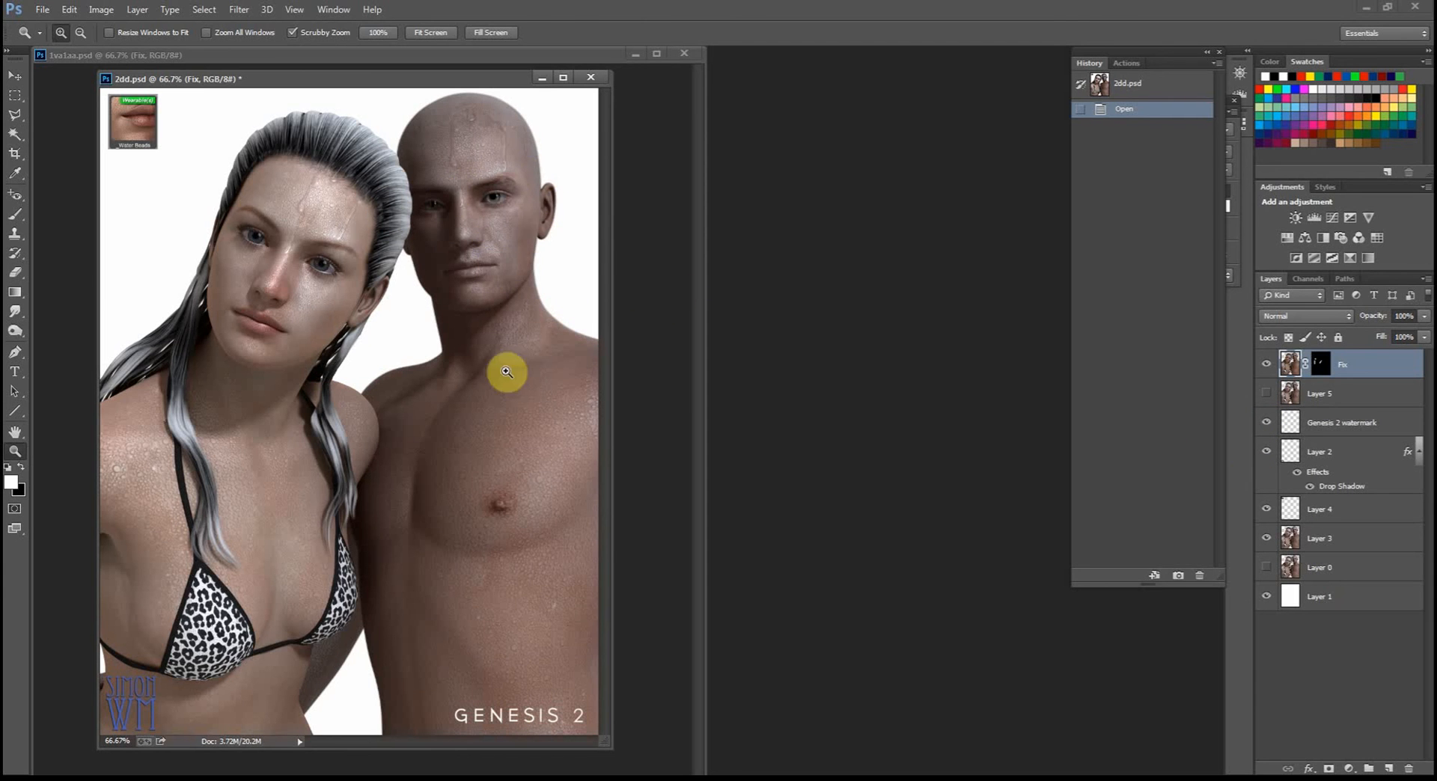
pyautogui.click(1266, 394)
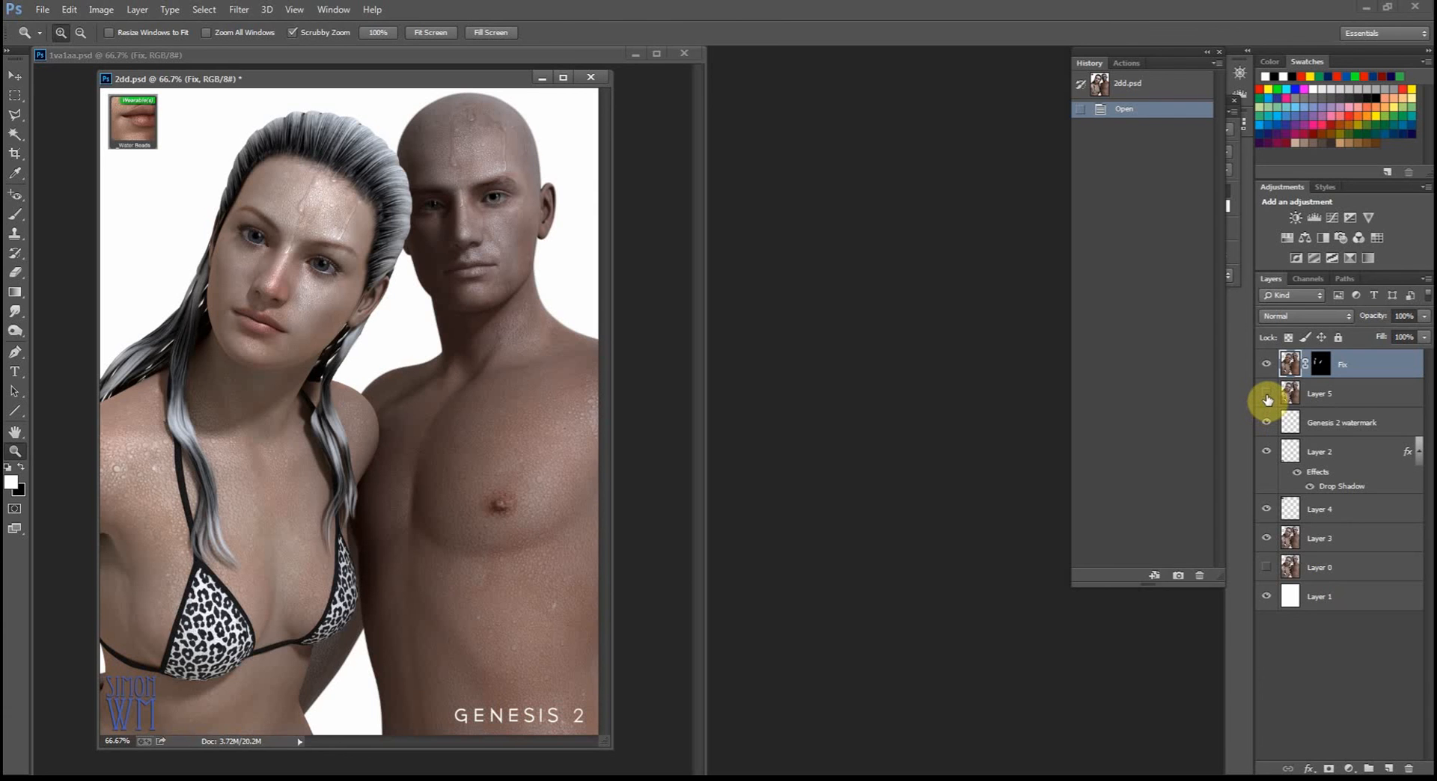
pyautogui.moveTo(1266, 393)
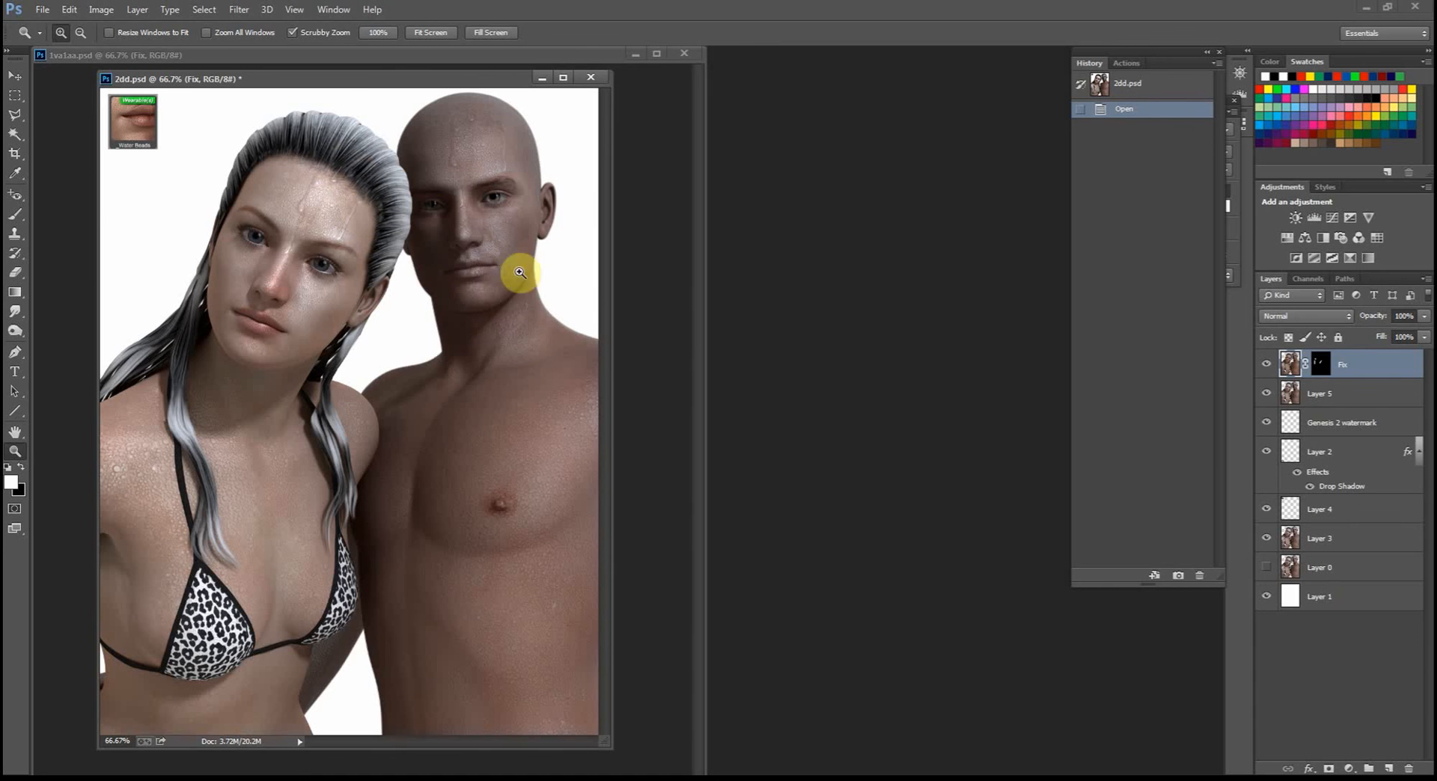
pyautogui.moveTo(437, 279)
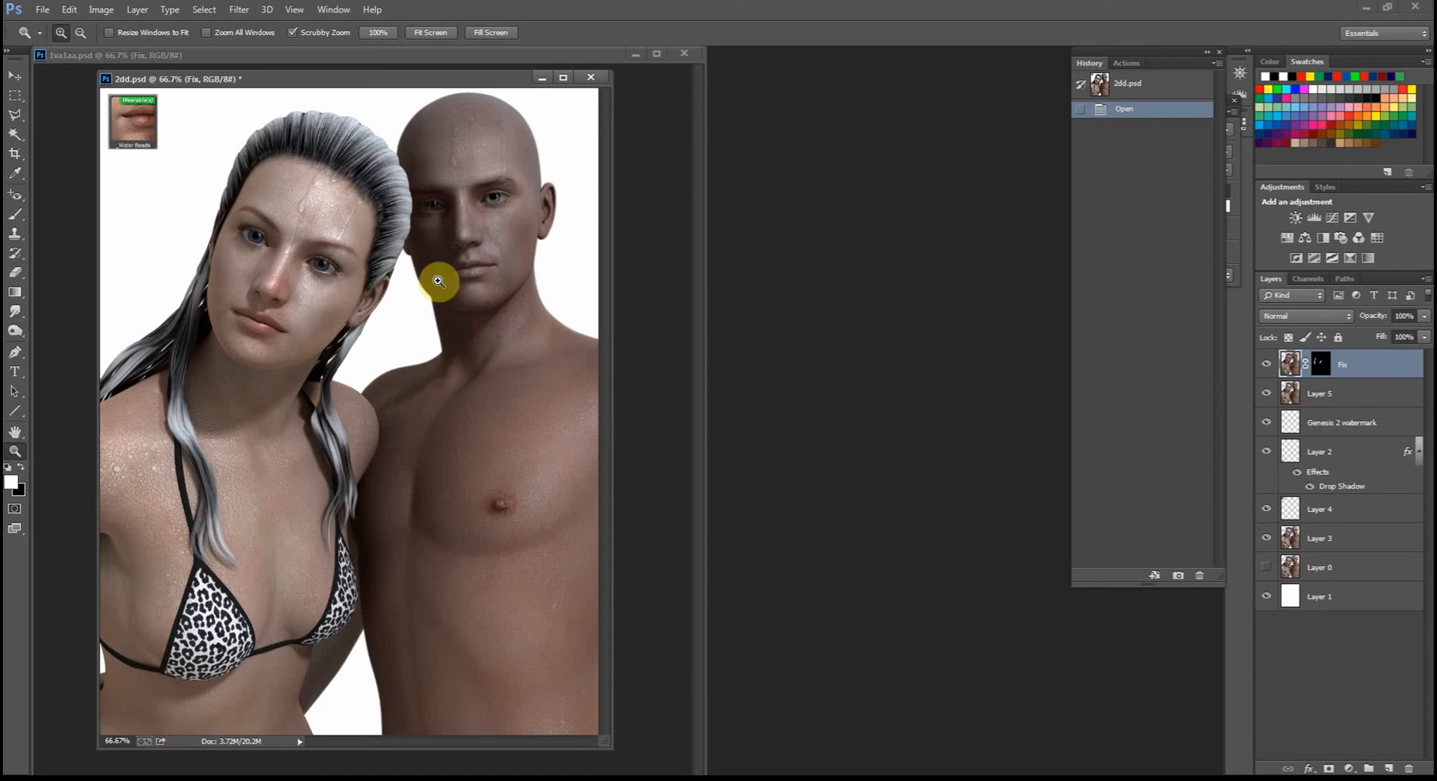
pyautogui.moveTo(374, 378)
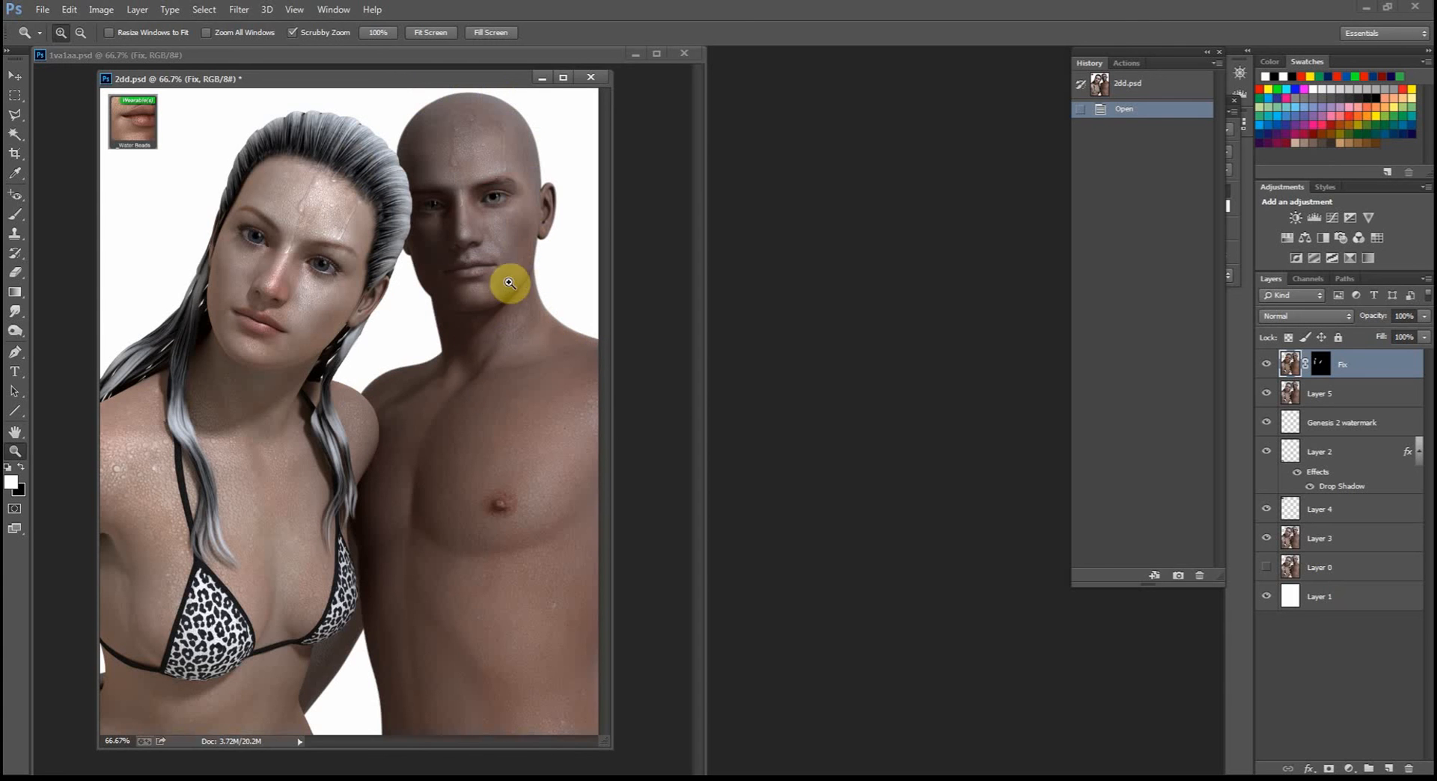
pyautogui.moveTo(452, 407)
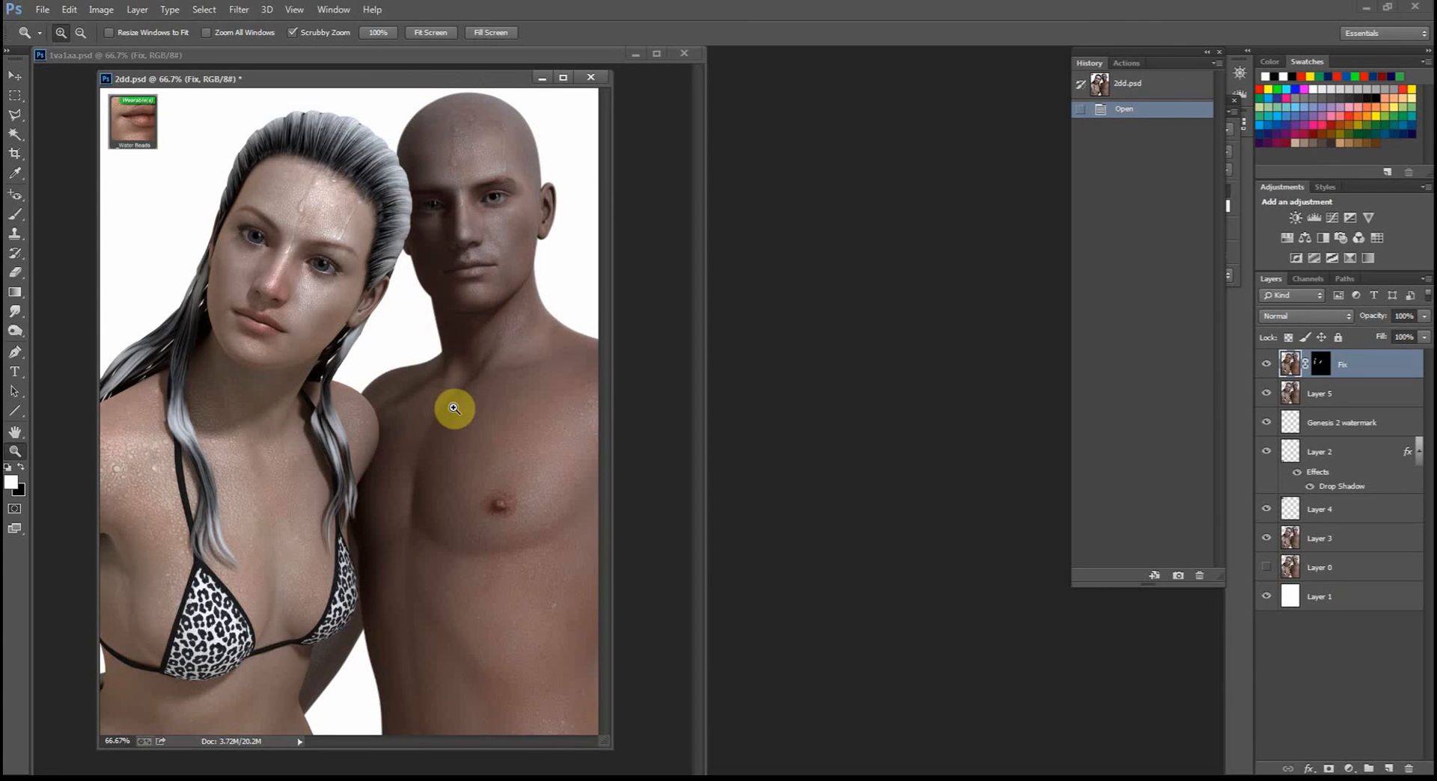
pyautogui.moveTo(482, 369)
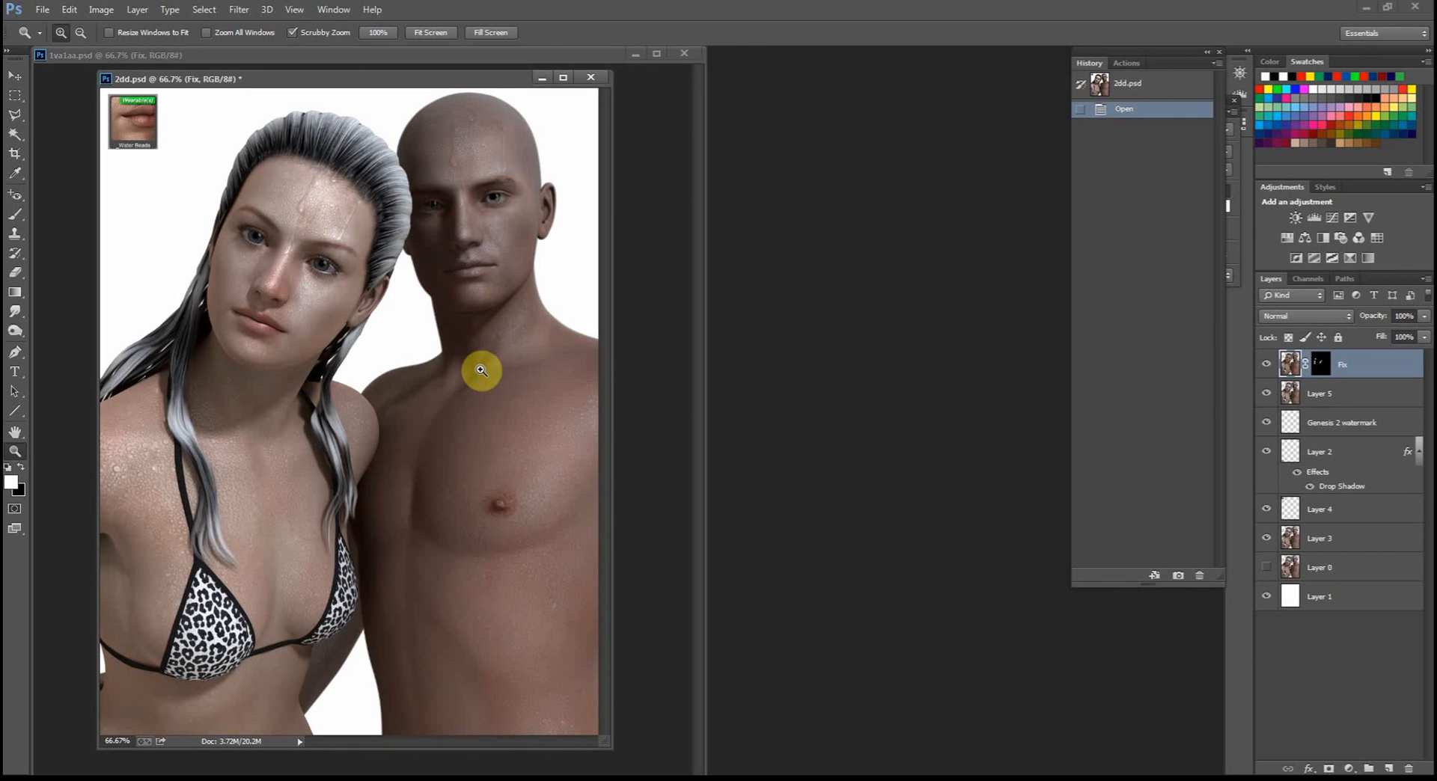
pyautogui.moveTo(521, 179)
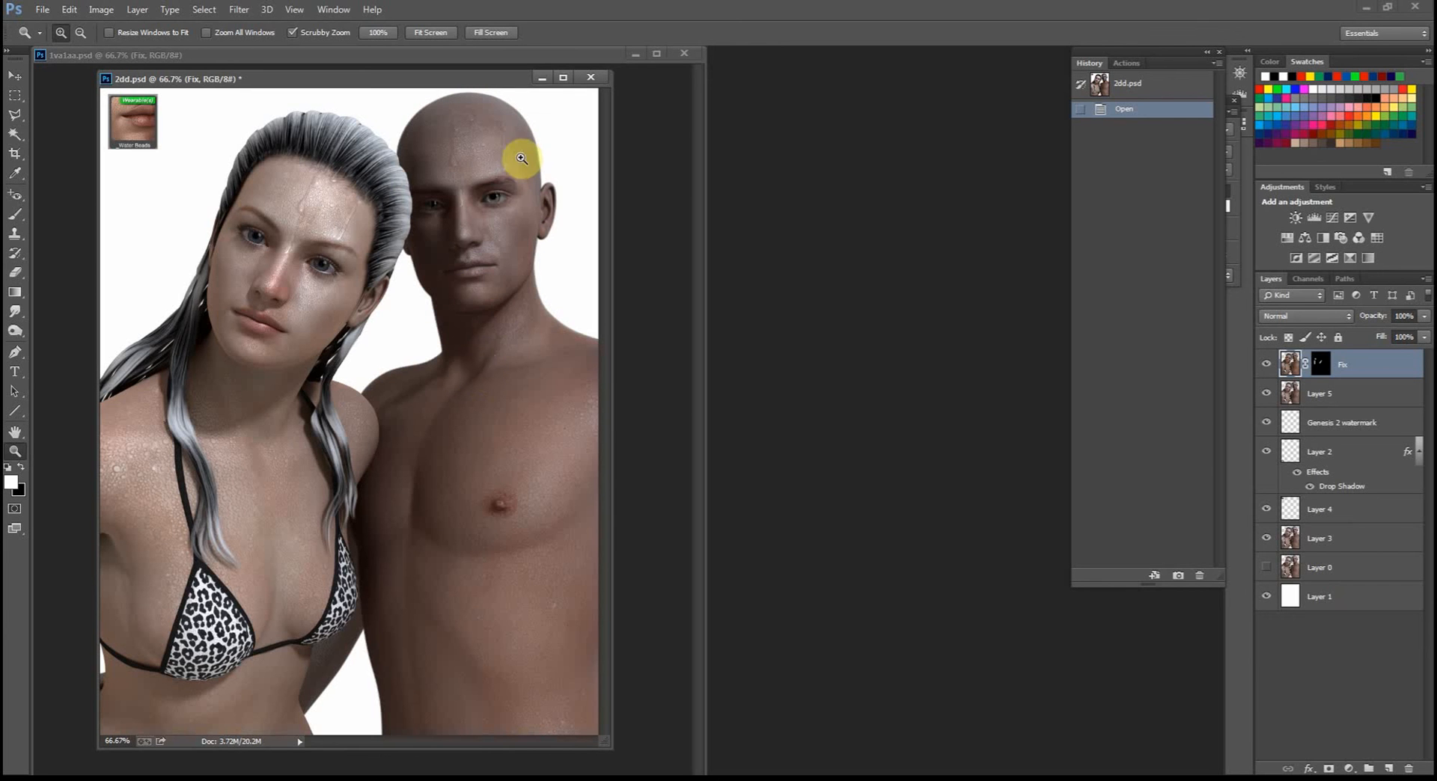
pyautogui.moveTo(265, 363)
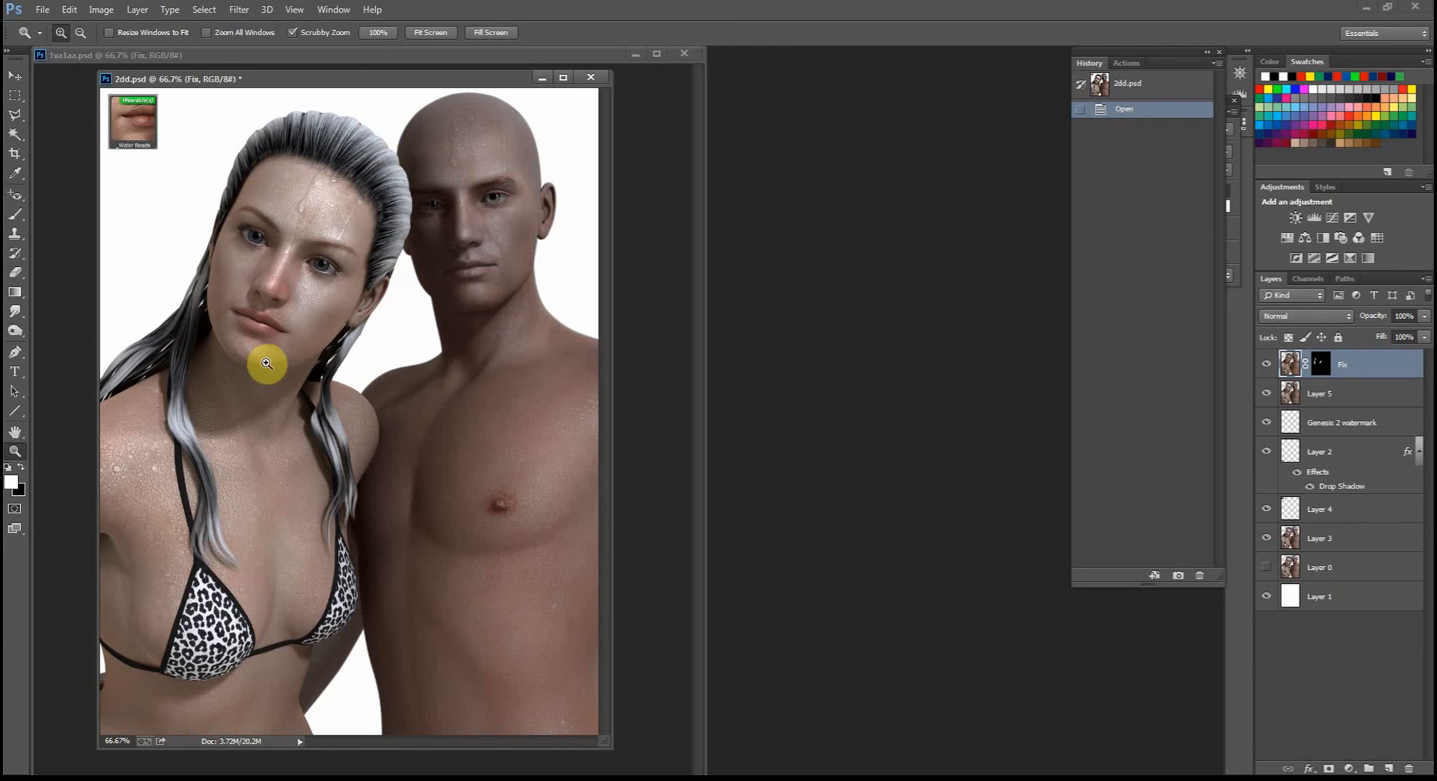
pyautogui.moveTo(426, 476)
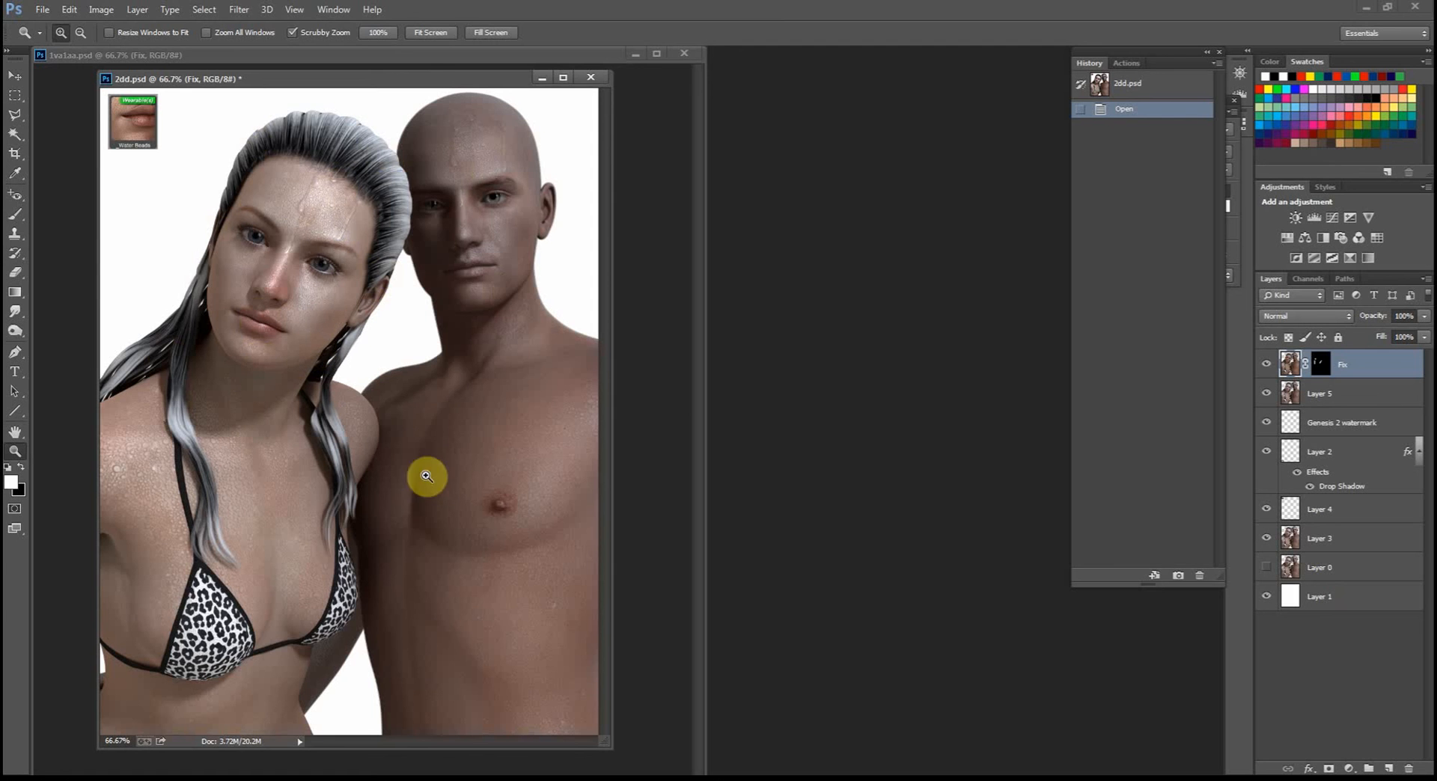
pyautogui.moveTo(551, 295)
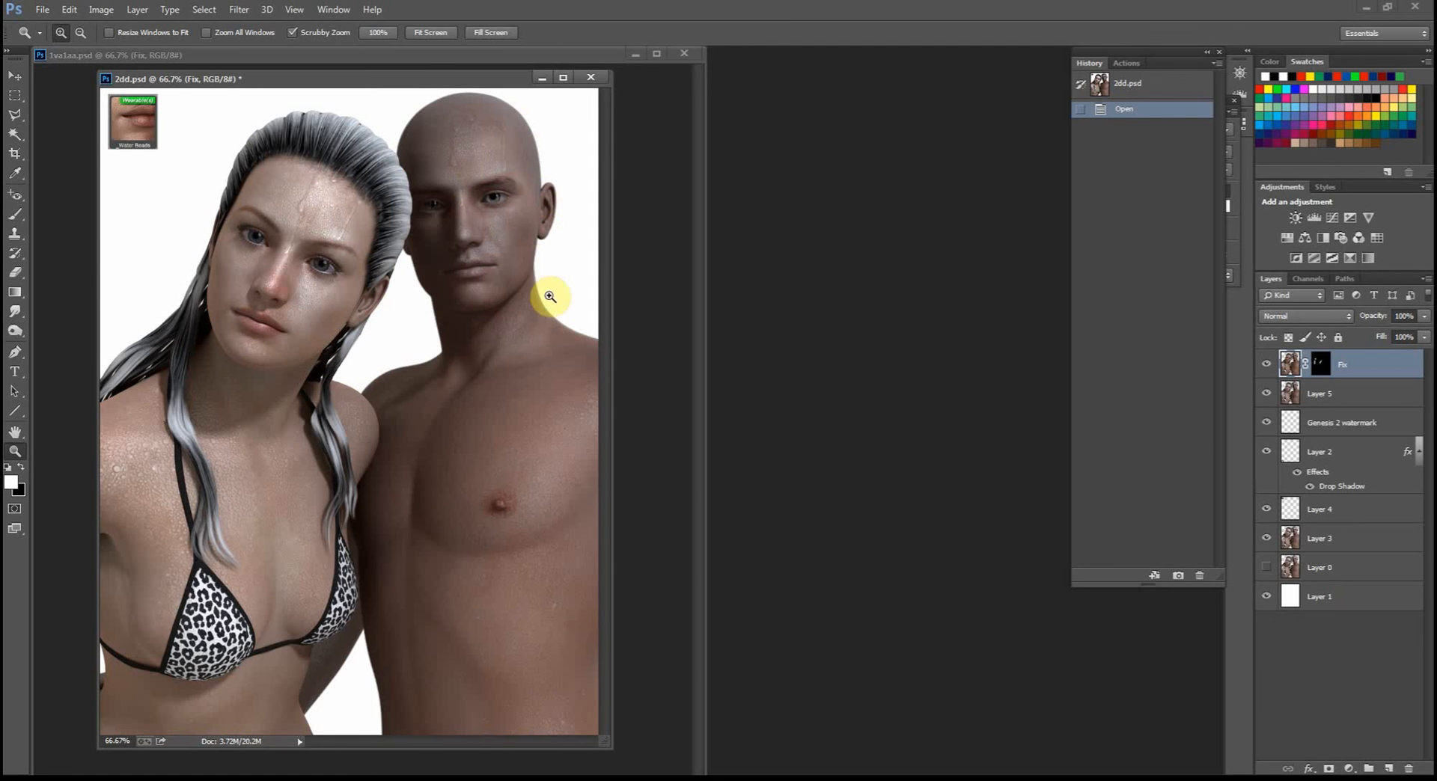
pyautogui.moveTo(443, 324)
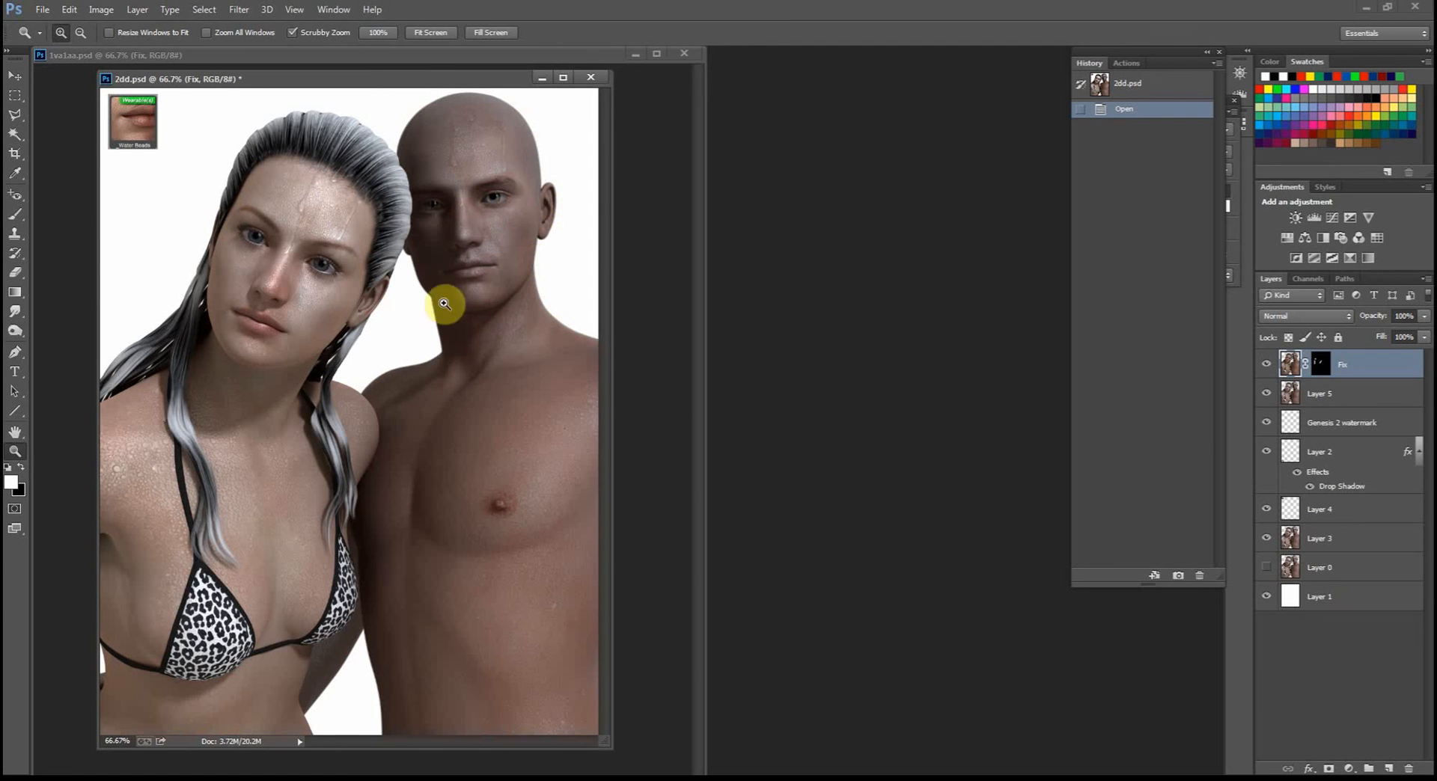
pyautogui.click(1266, 394)
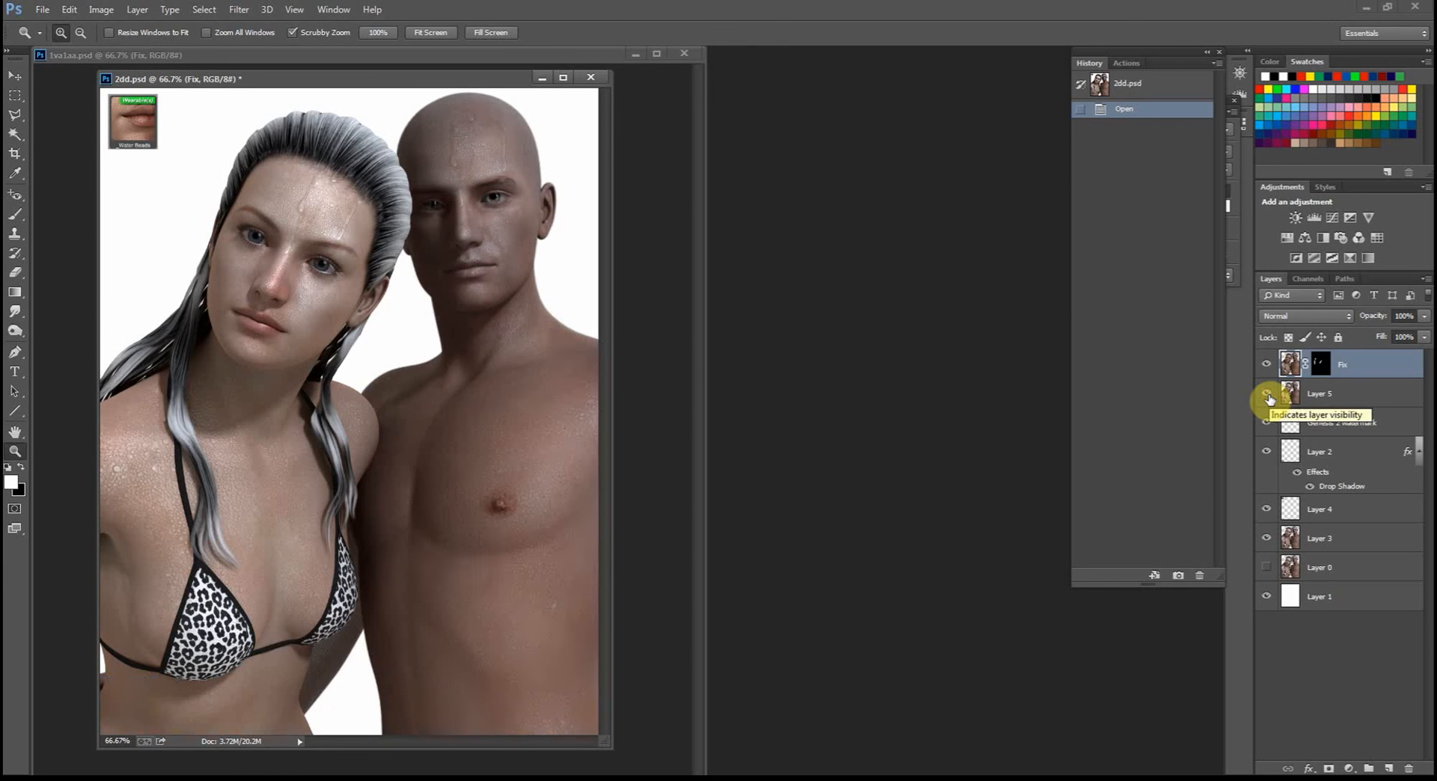
# Show the water-beads shell's Mesh Offset with Offset Distance at 0.10 cm
pyautogui.click(1266, 398)
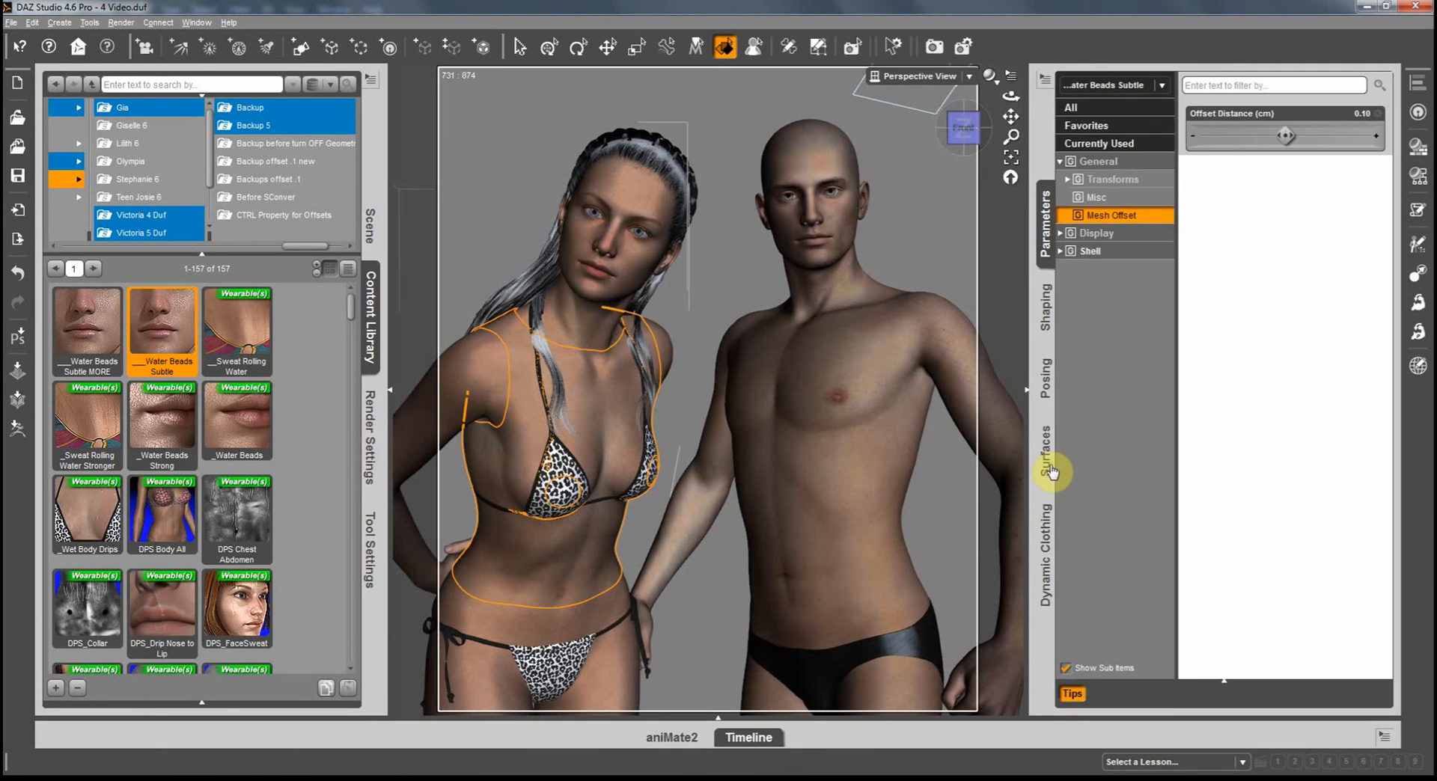
# Show the shell's surface shader properties such as Ambient and Bump in the Surfaces editor
pyautogui.click(1045, 460)
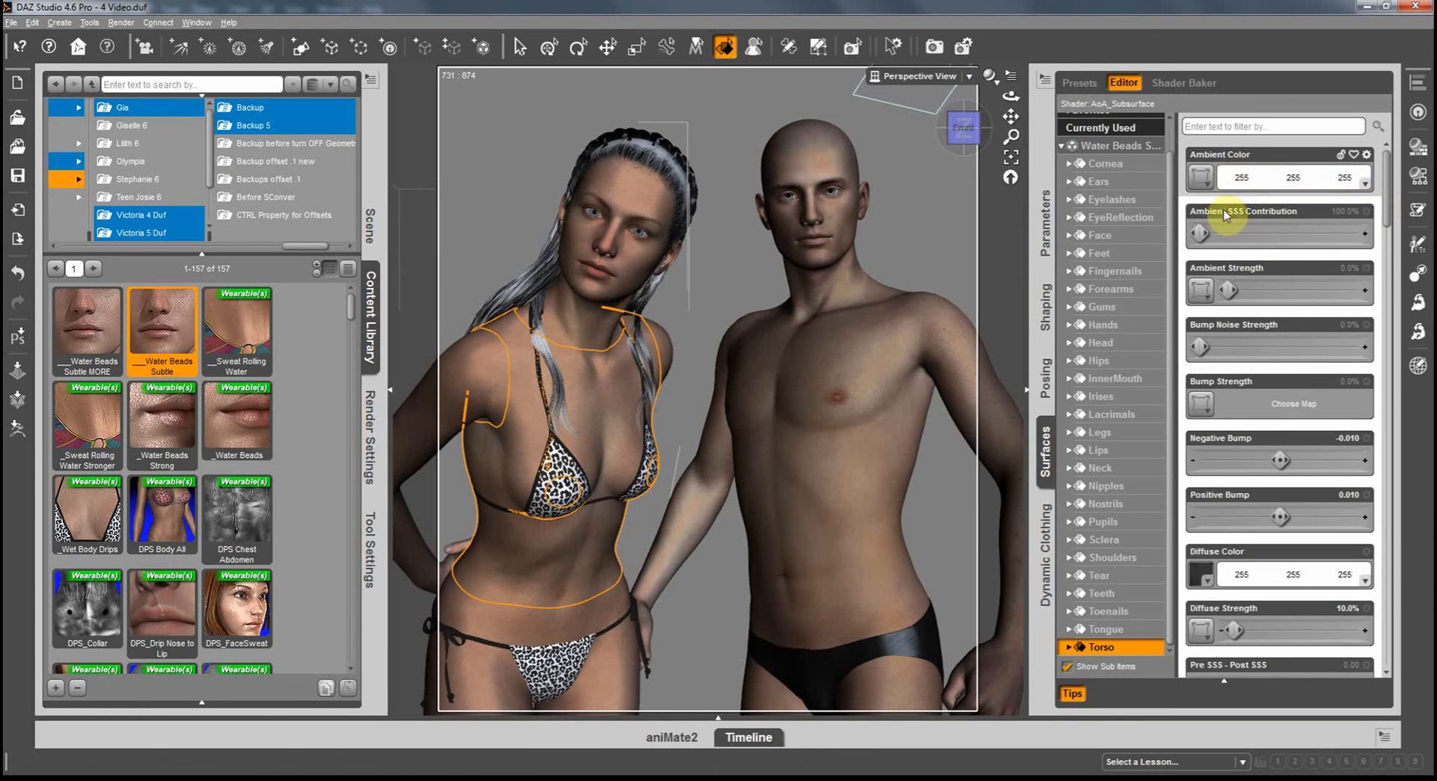
pyautogui.moveTo(1264, 310)
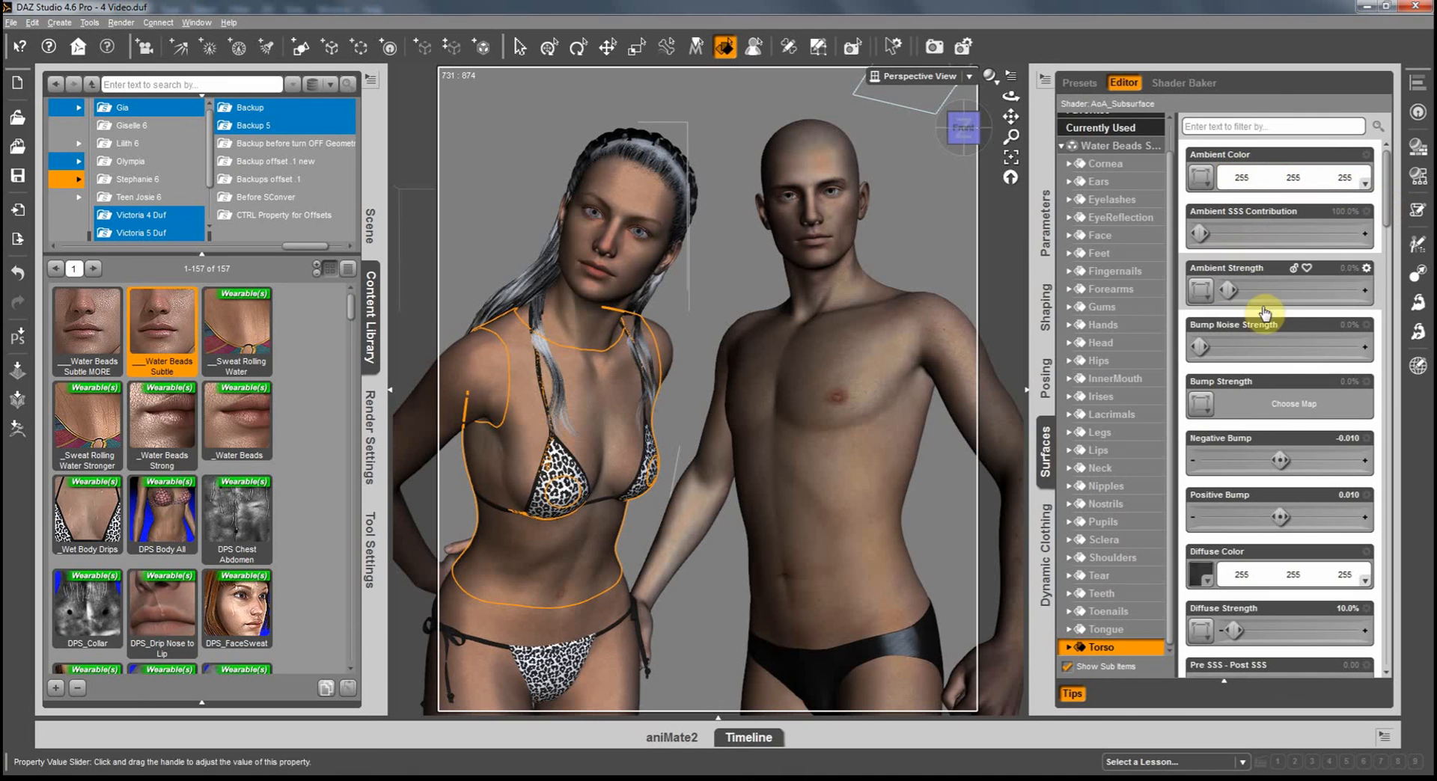
pyautogui.moveTo(1335, 352)
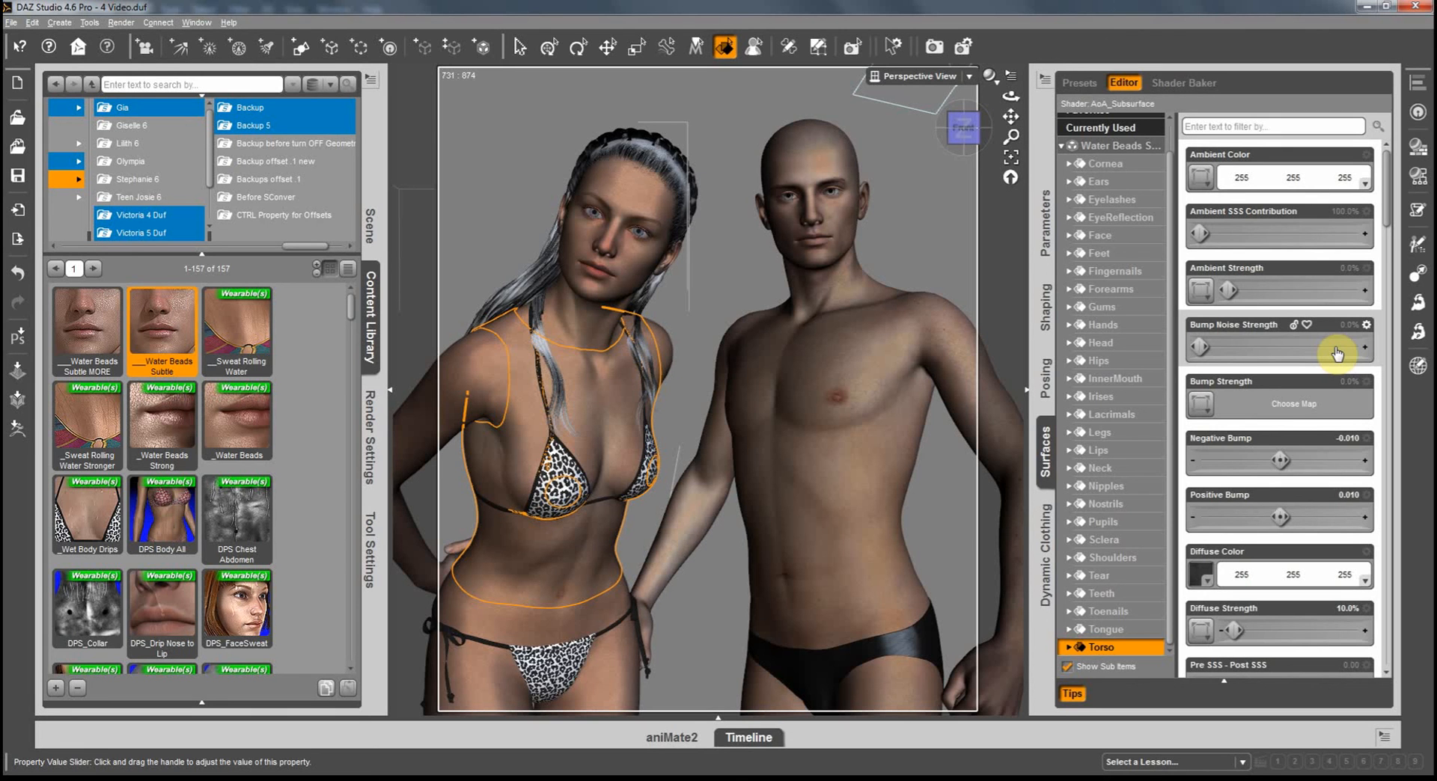
pyautogui.moveTo(1384, 215)
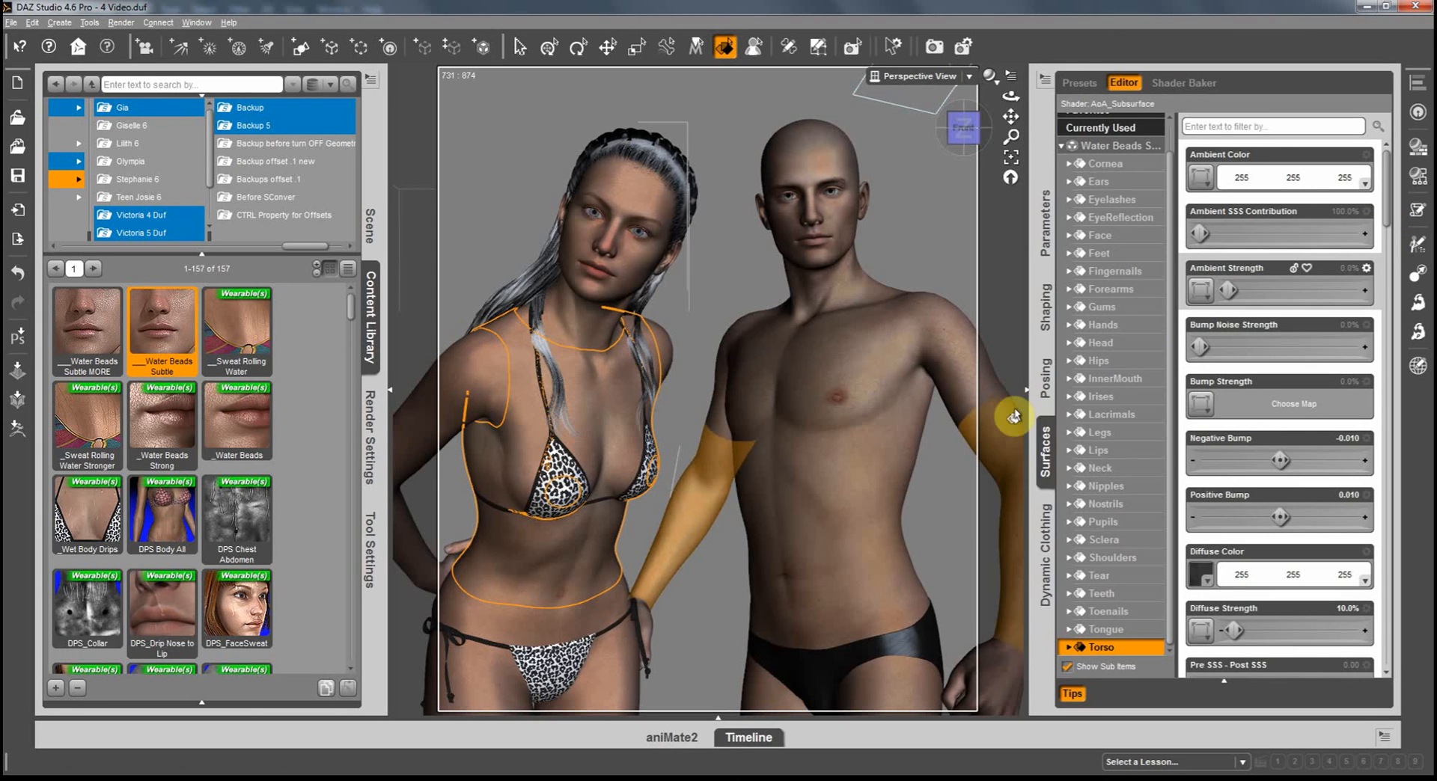
pyautogui.moveTo(1012, 416)
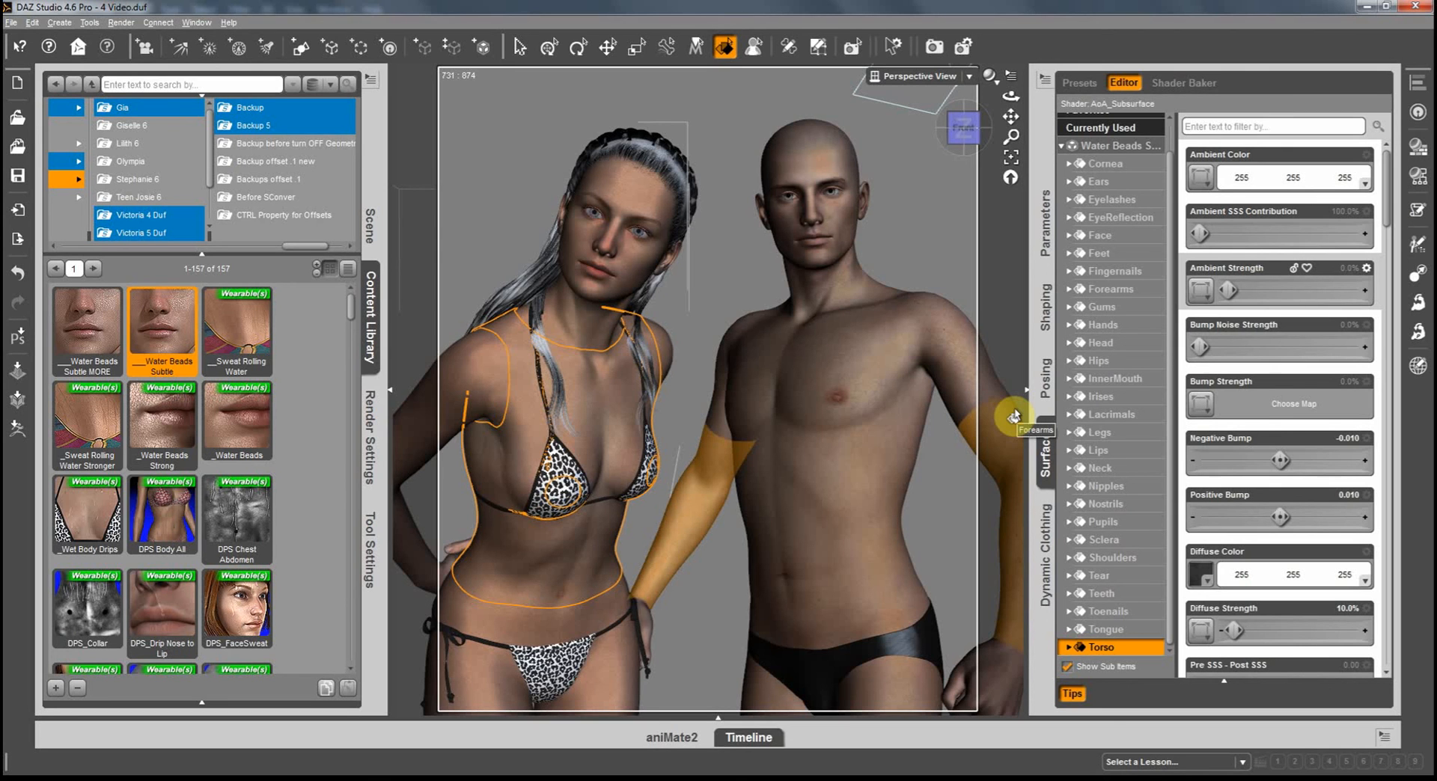